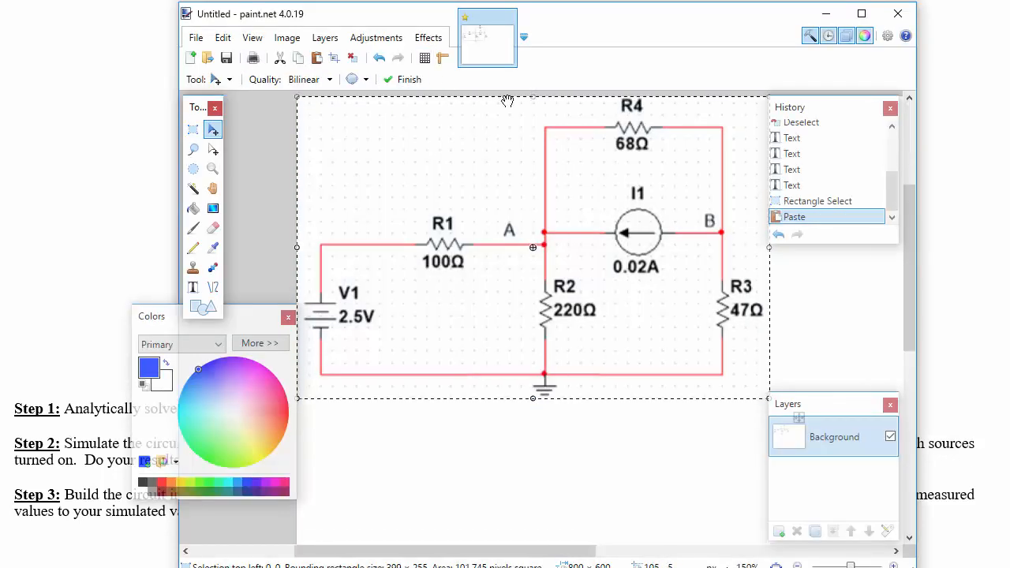
mouse_move(505, 464)
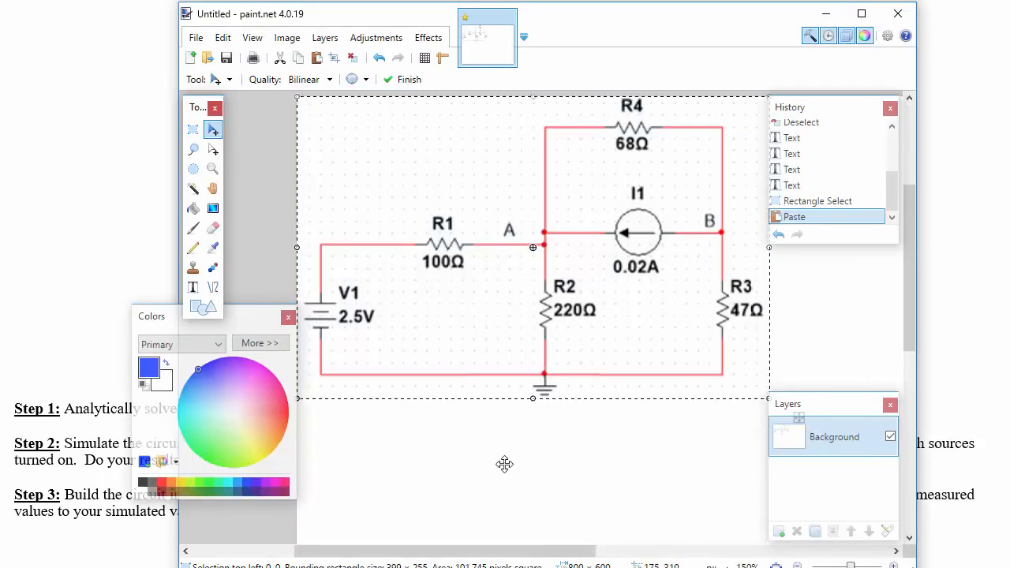
Commit the pasted circuit diagram in place on the canvas and deselect it
left_click(402, 79)
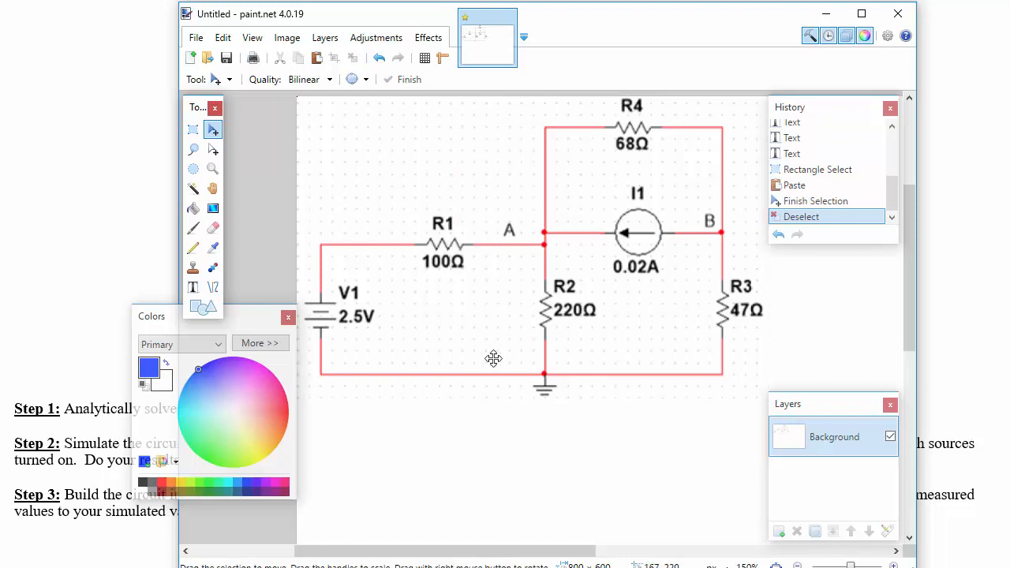
mouse_move(436, 354)
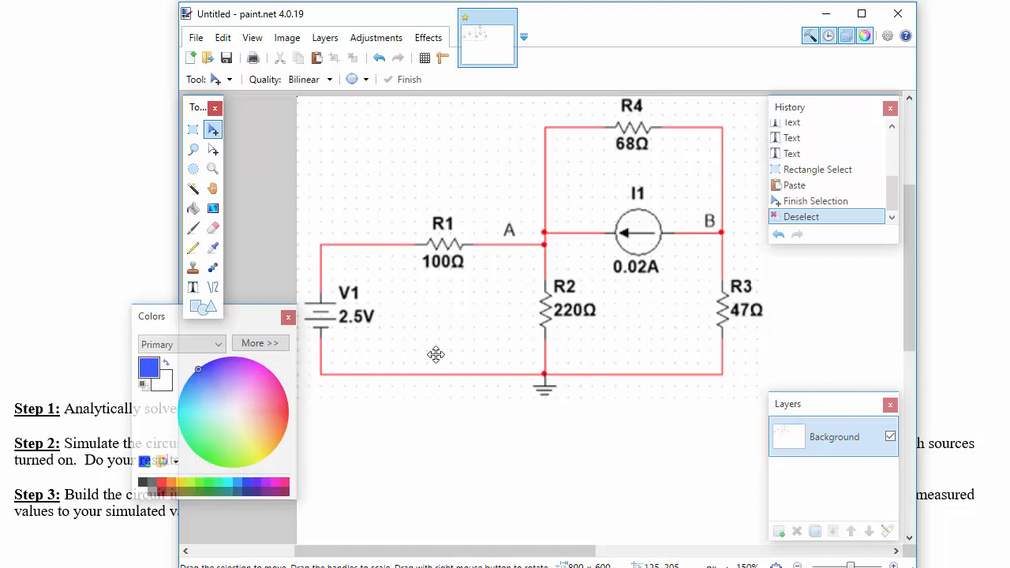
mouse_move(418, 335)
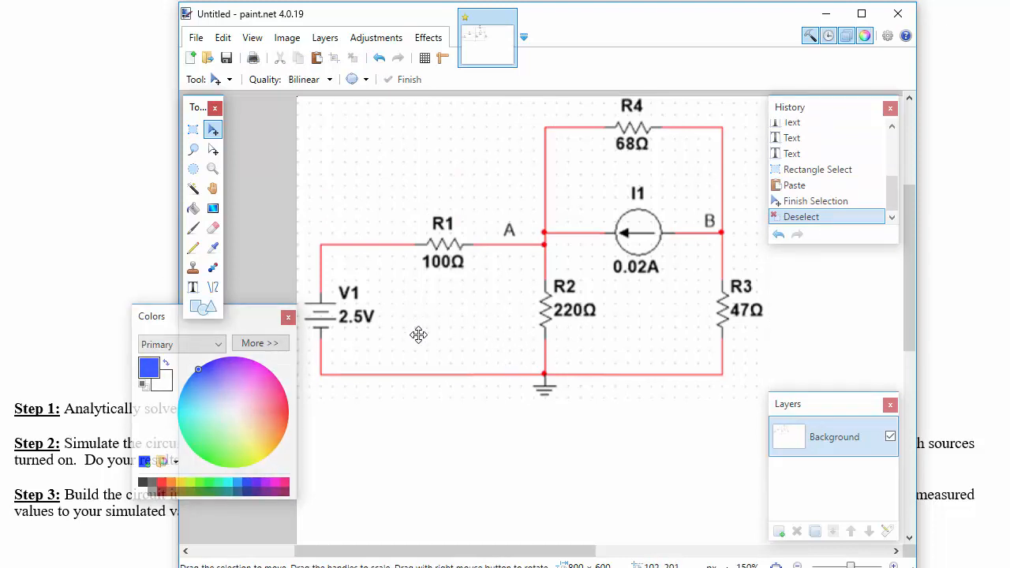
mouse_move(496, 327)
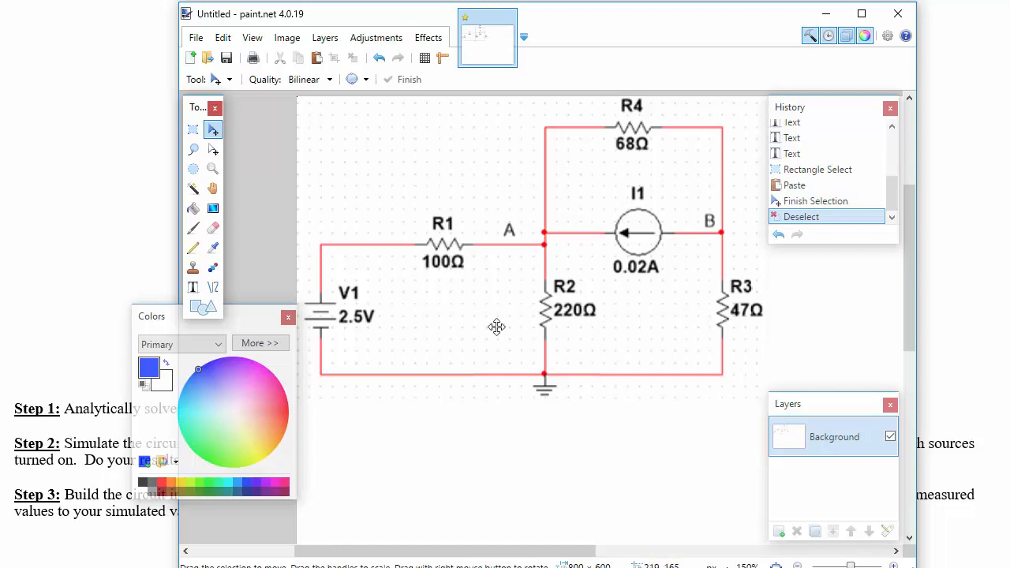
mouse_move(597, 198)
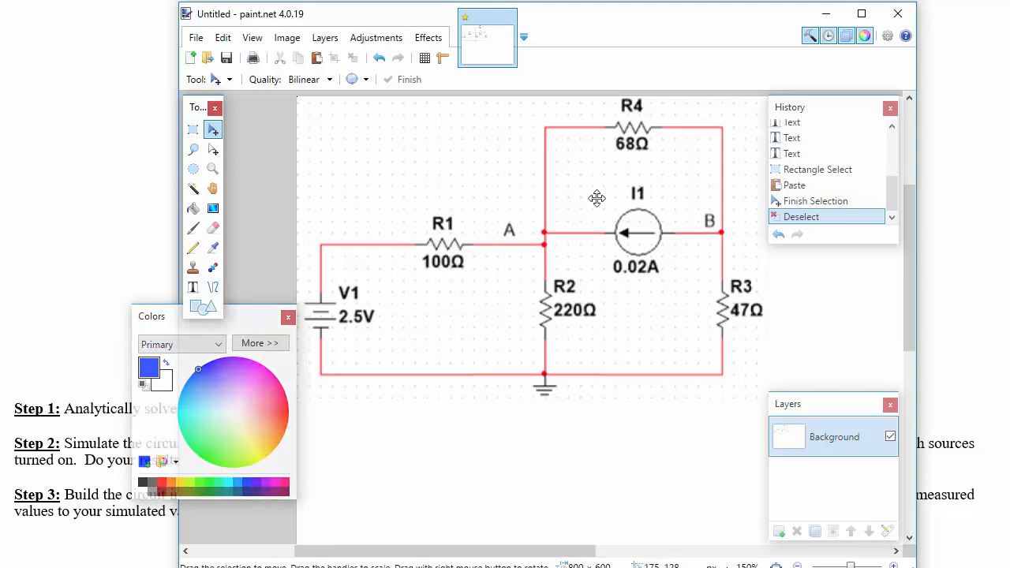
mouse_move(640, 252)
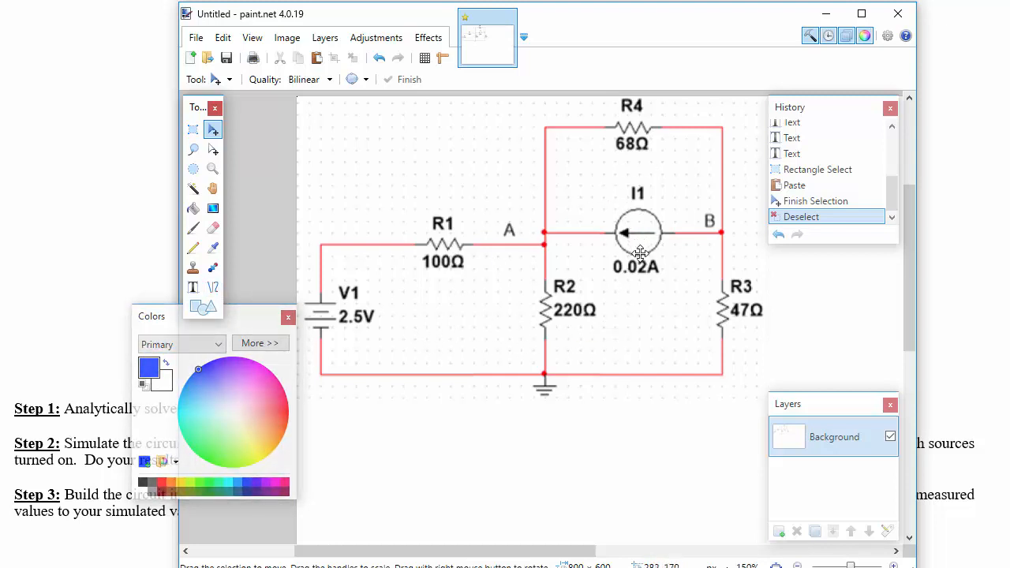
mouse_move(676, 328)
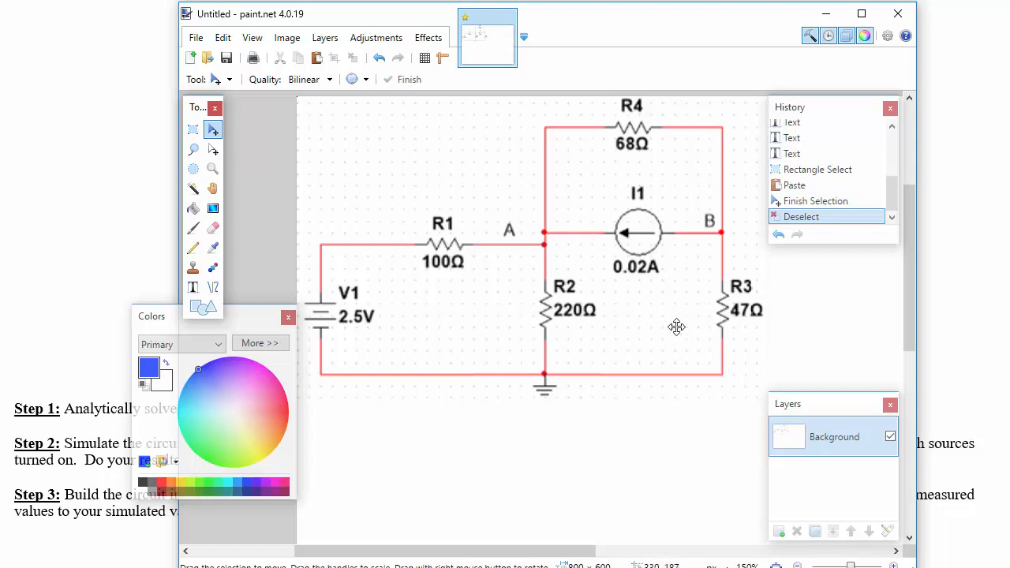
mouse_move(641, 314)
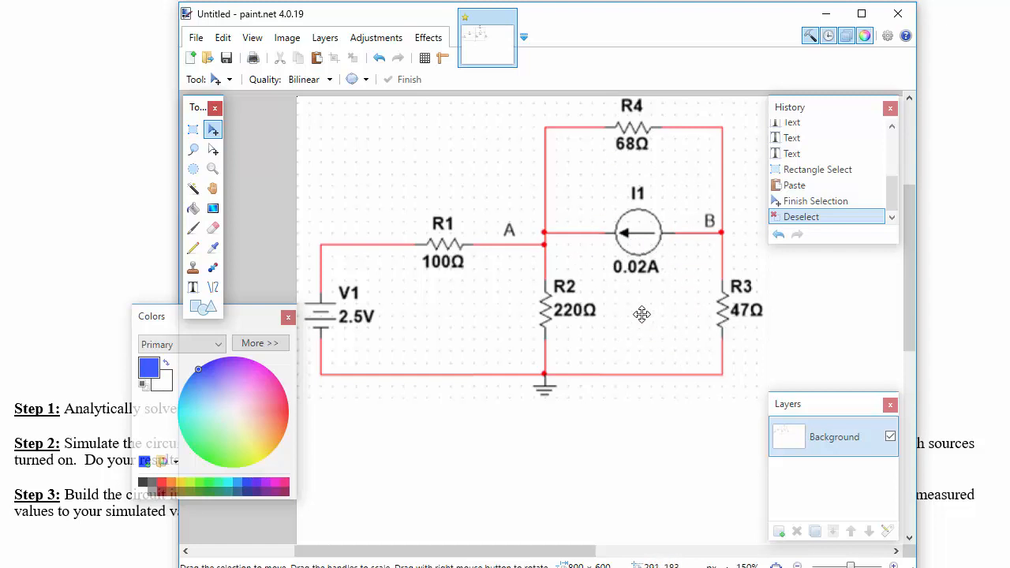
mouse_move(574, 245)
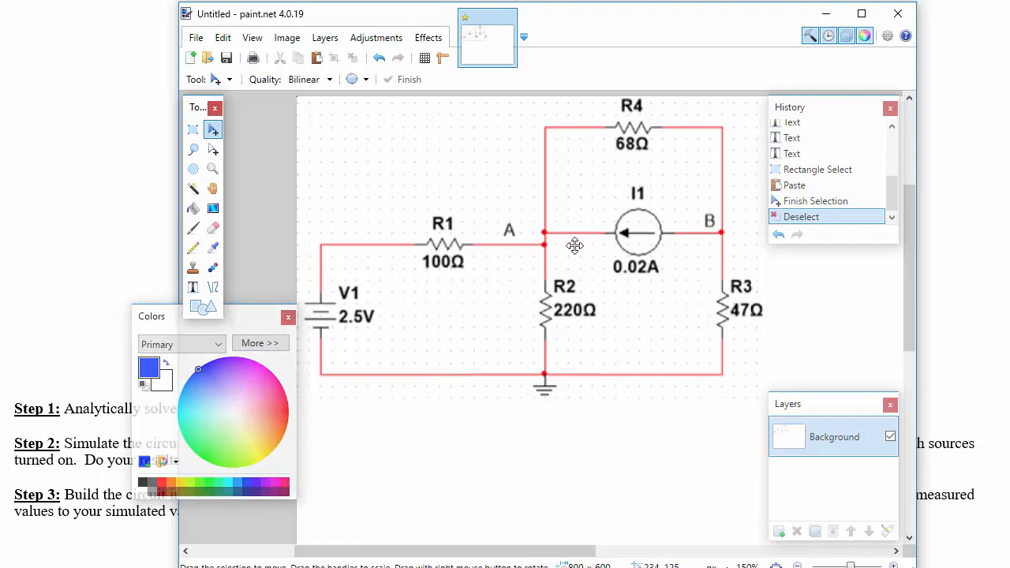
Draw a blue clockwise loop arrow in the left mesh beside V1, labelled 'i1'
left_click(213, 287)
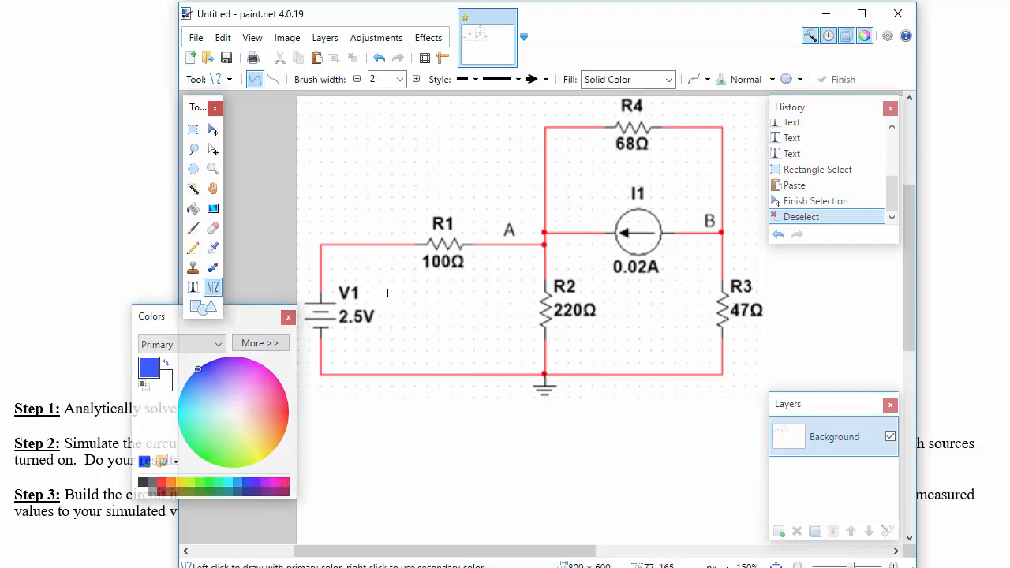
mouse_move(420, 290)
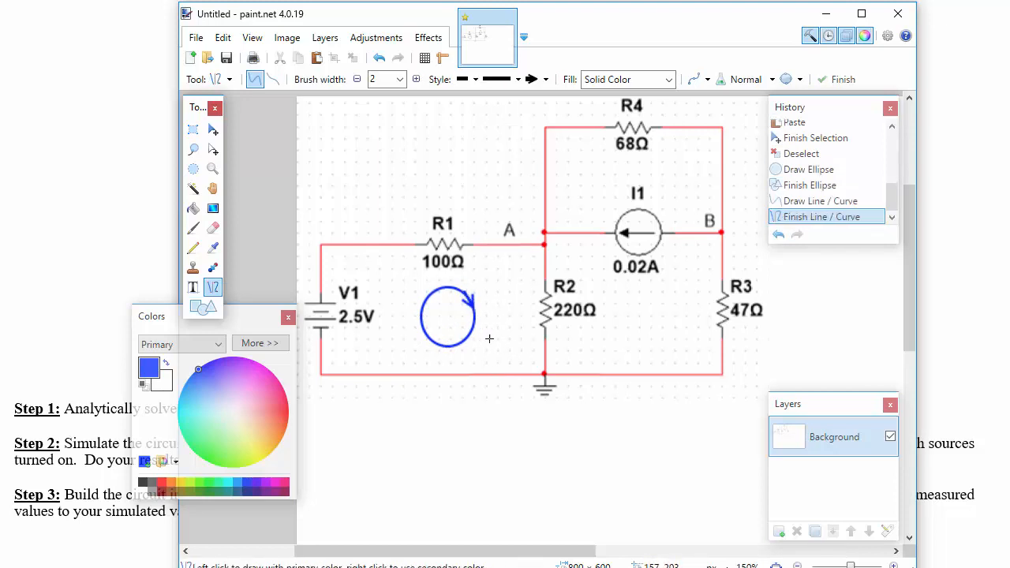
left_click(193, 287)
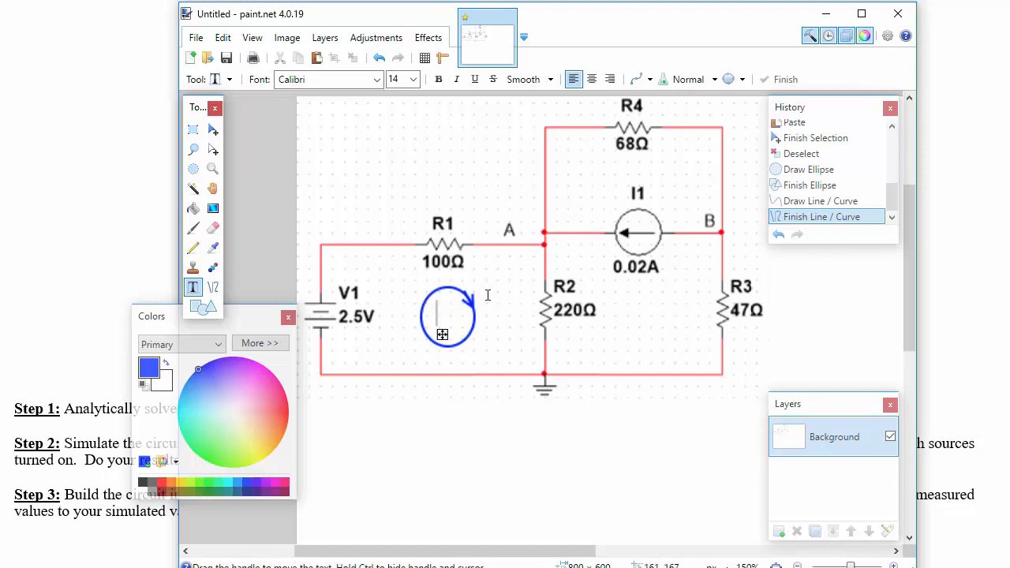
type("i1")
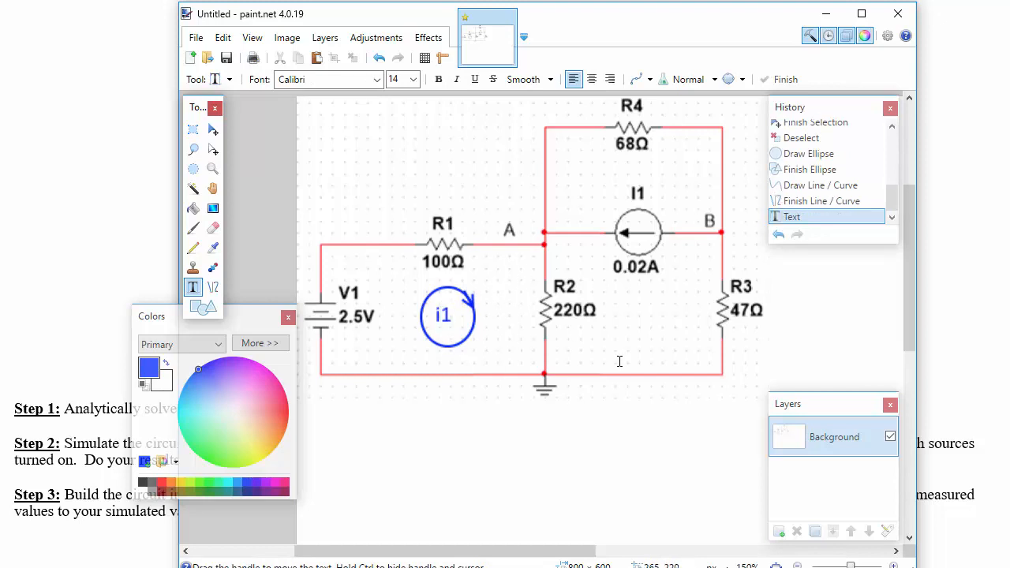
Draw a blue circular loop arrow between R2 and R3, labelled 'i2'
left_click(202, 307)
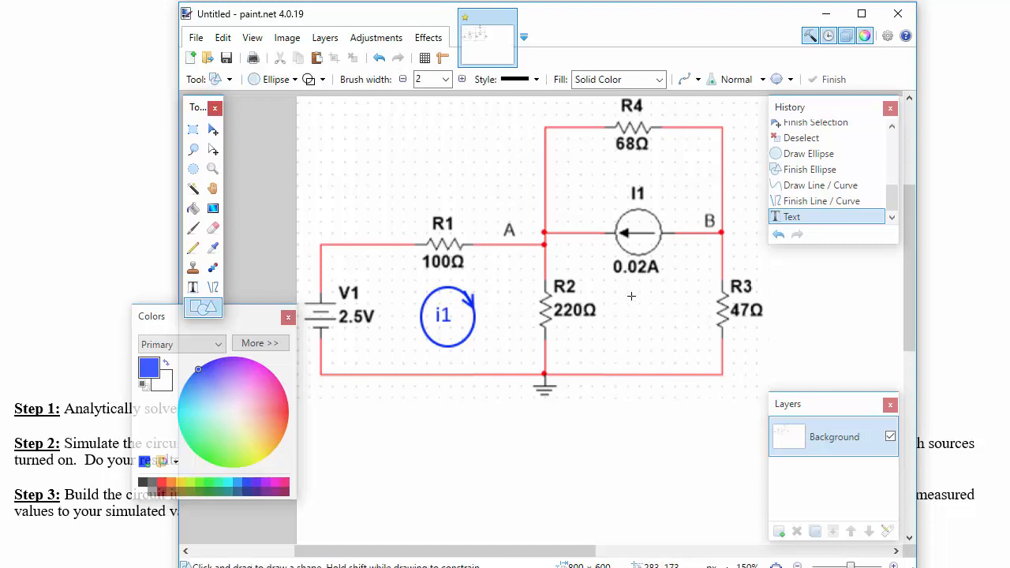
left_click_drag(611, 298, 658, 339)
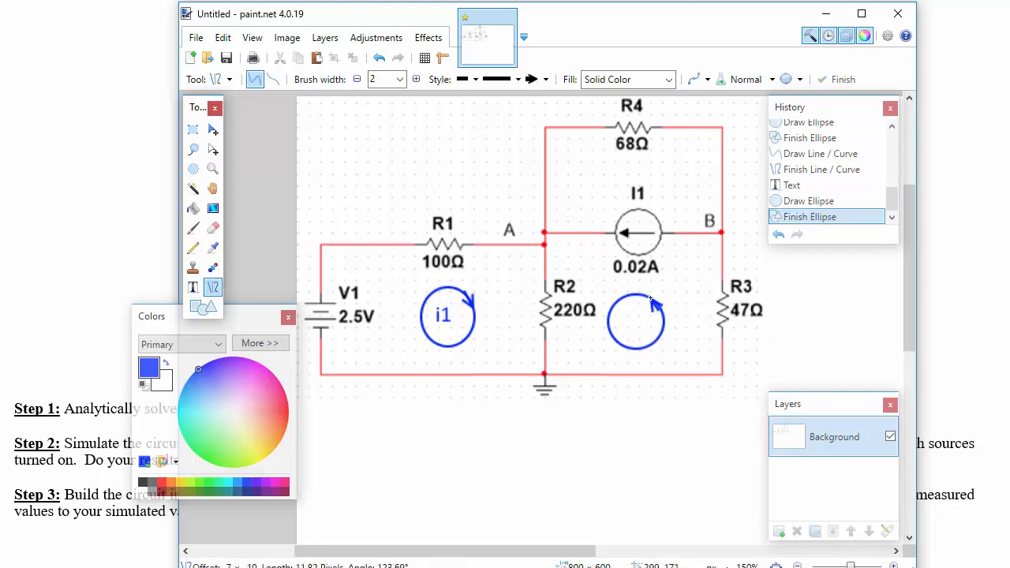
left_click(192, 287)
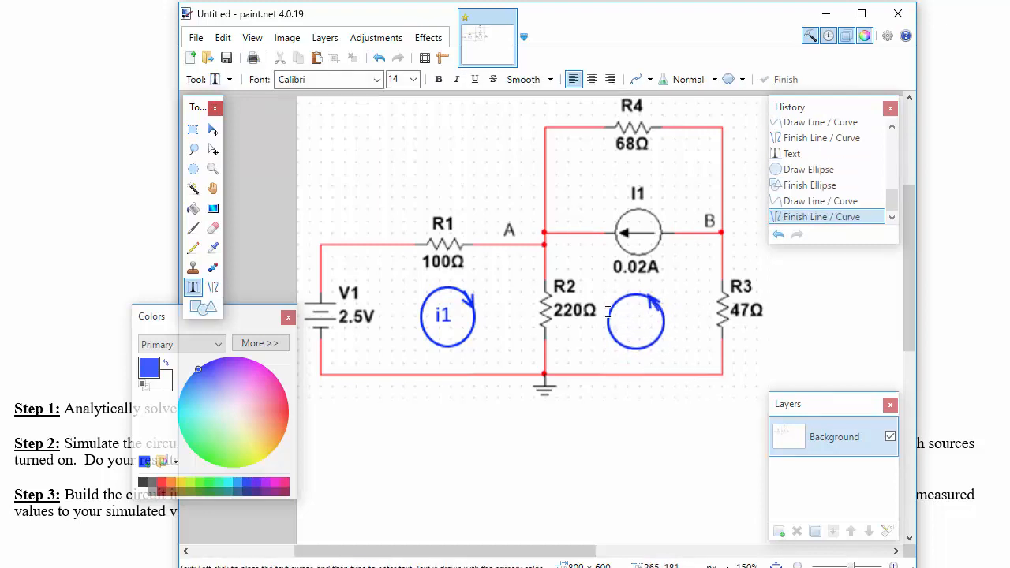
type("i2")
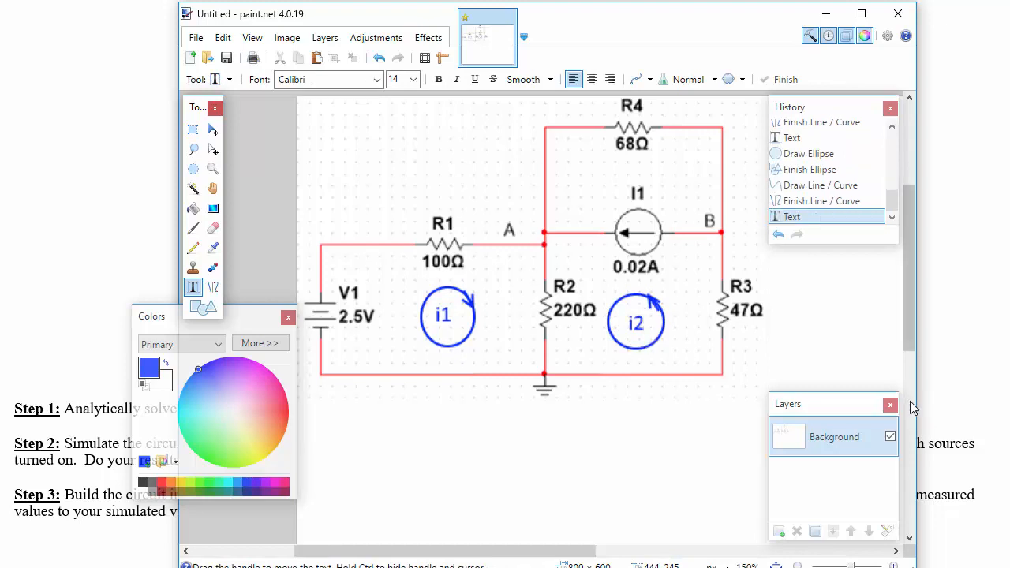
Draw a blue oval loop arrow below the 68Ω resistor R4, labelled 'i3'
left_click(202, 306)
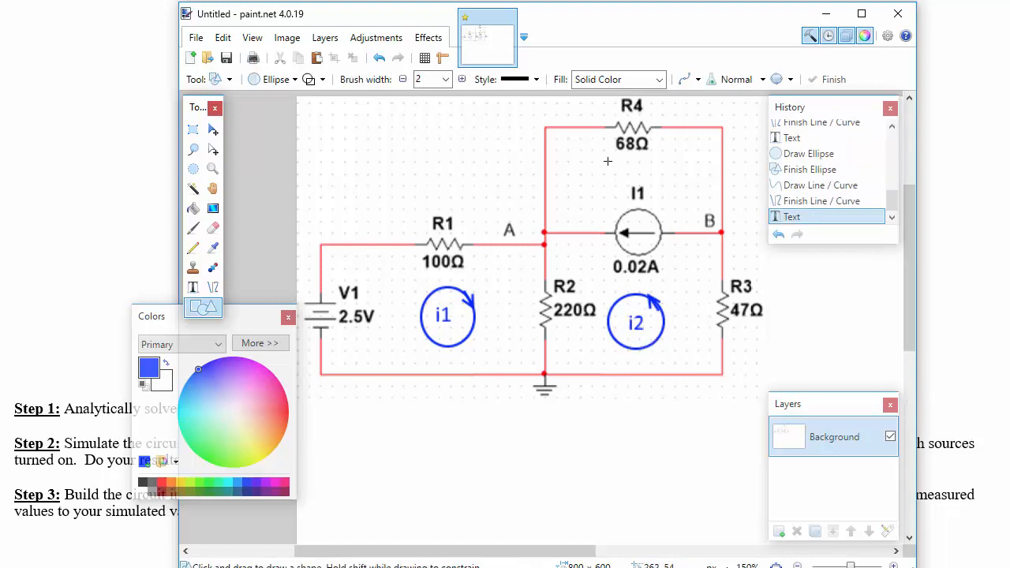
left_click_drag(608, 162, 671, 188)
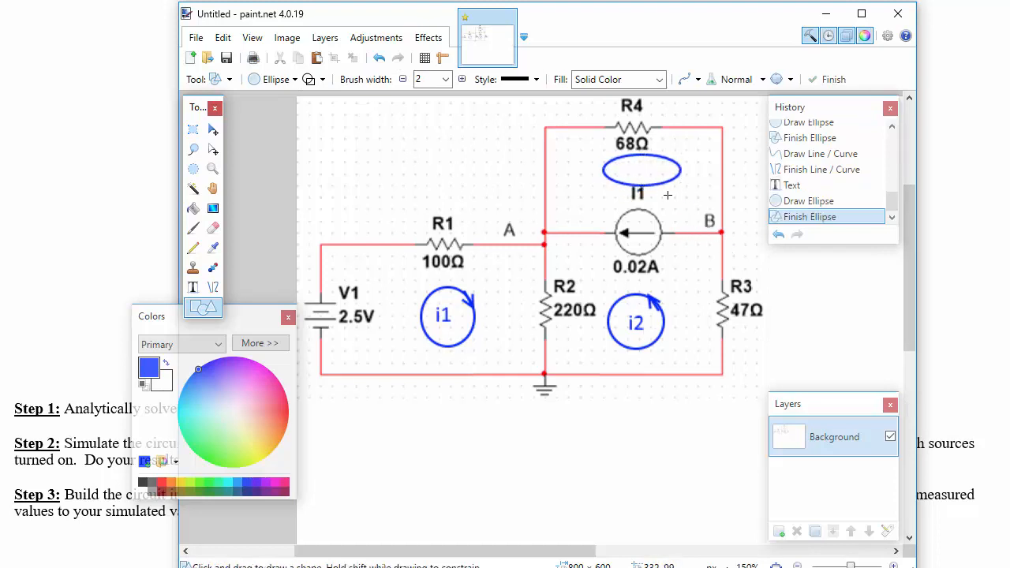
mouse_move(686, 282)
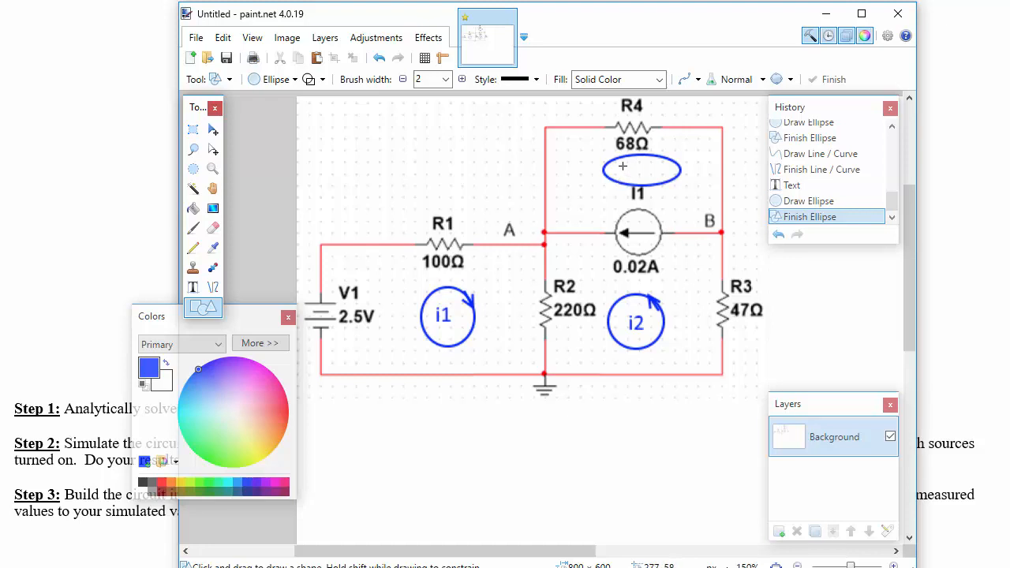
left_click(213, 287)
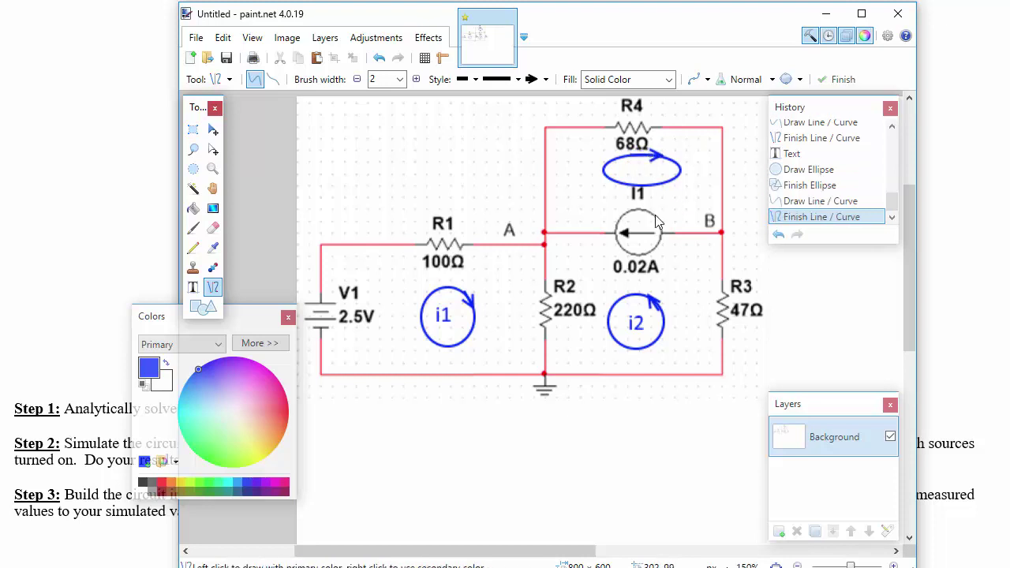
mouse_move(638, 189)
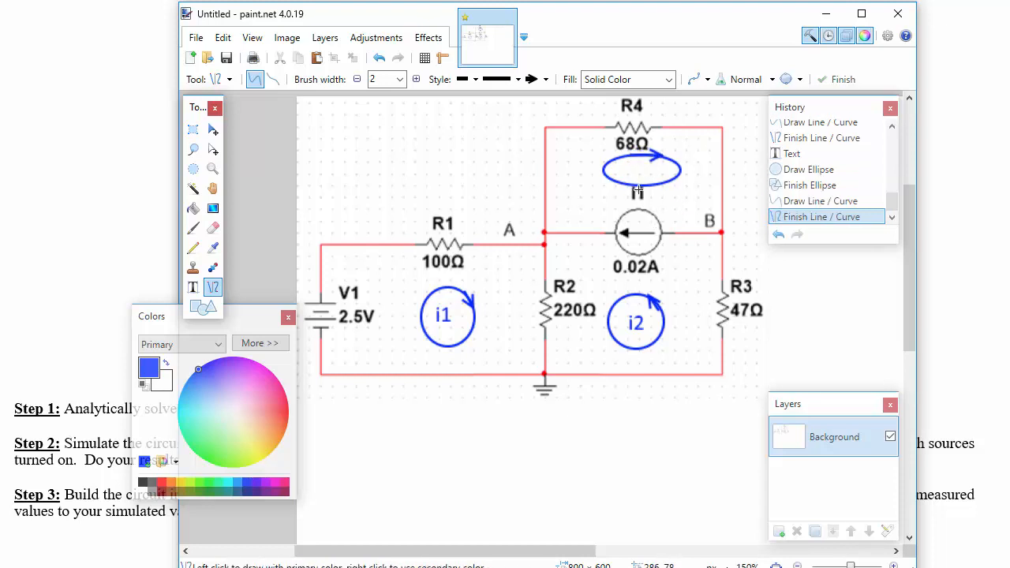
left_click(192, 287)
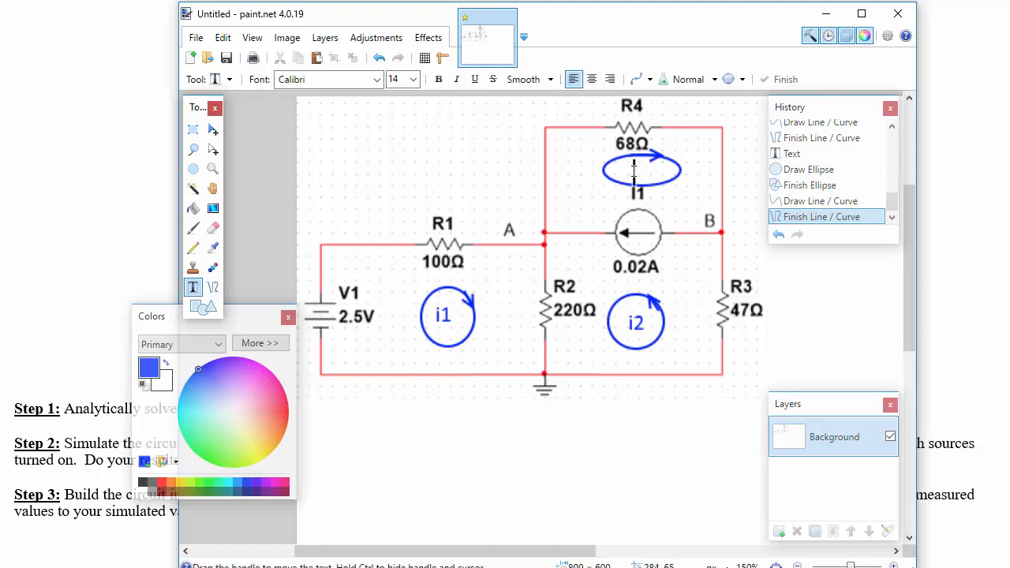
type("i3")
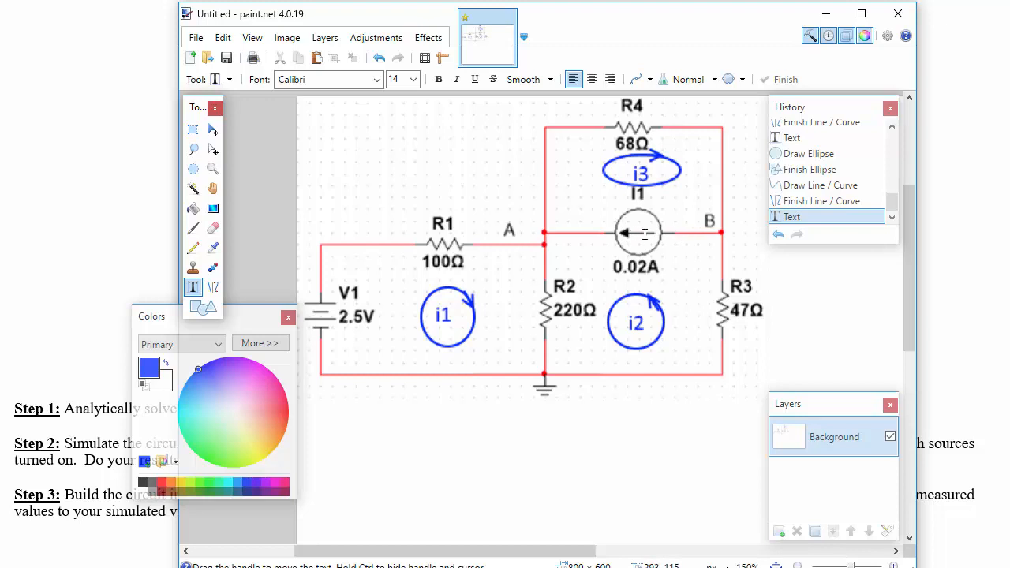
mouse_move(631, 271)
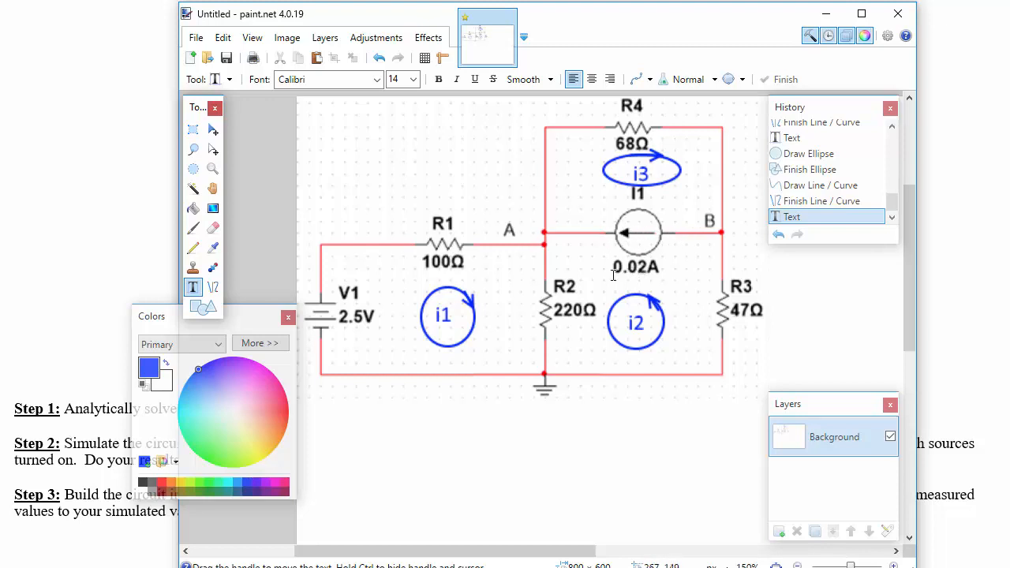
mouse_move(661, 296)
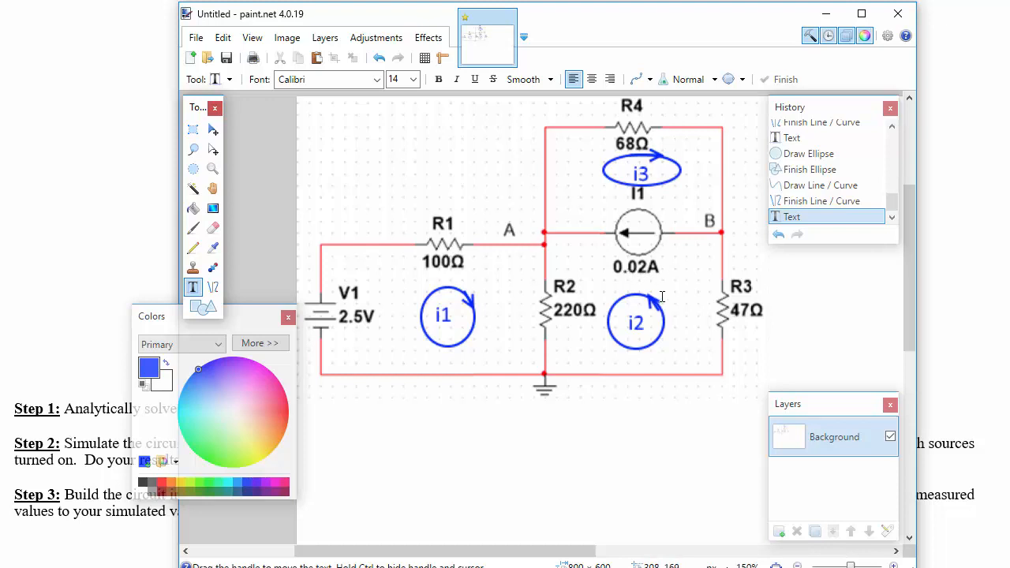
mouse_move(641, 238)
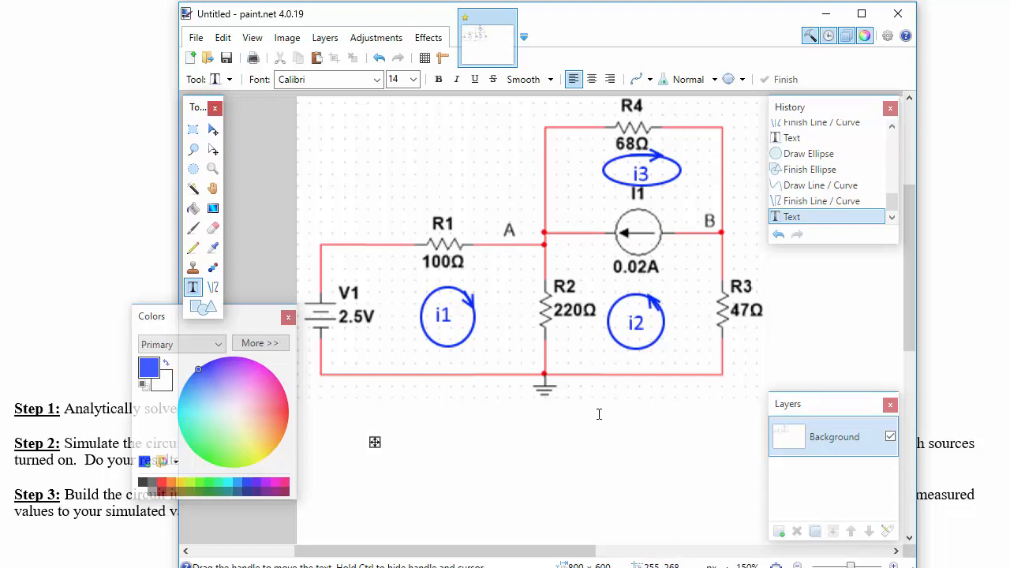
Type the blue equation 'i2 + i3 = 20mA -> i3 = 20mA - i2' below the circuit
type("i2 +")
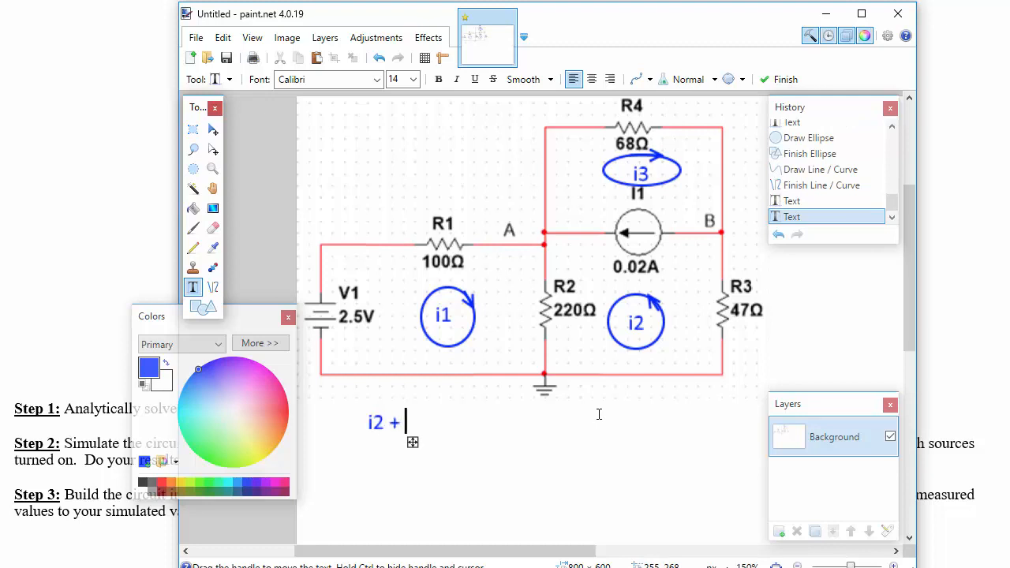
type("i3 = 20")
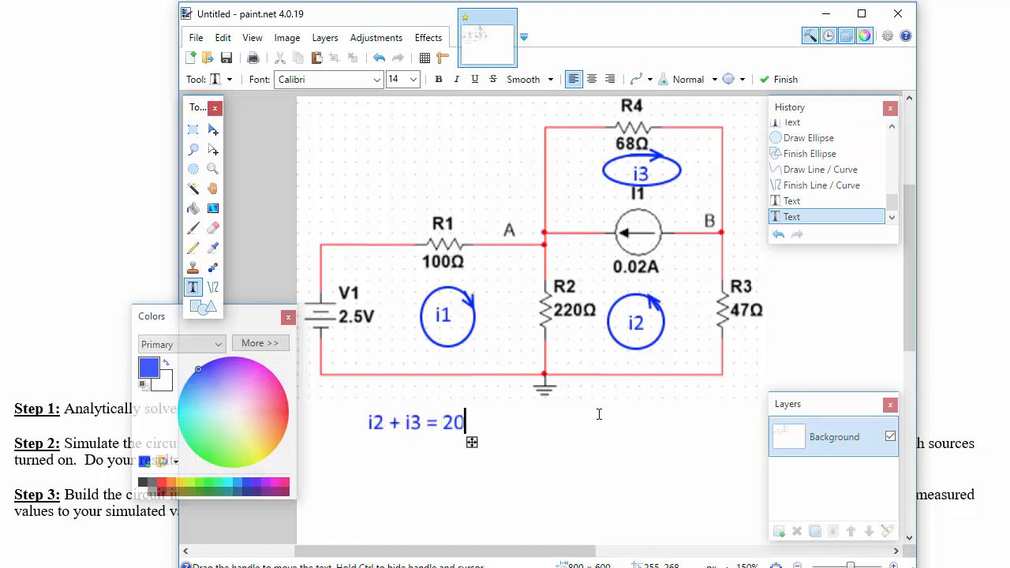
type("mA")
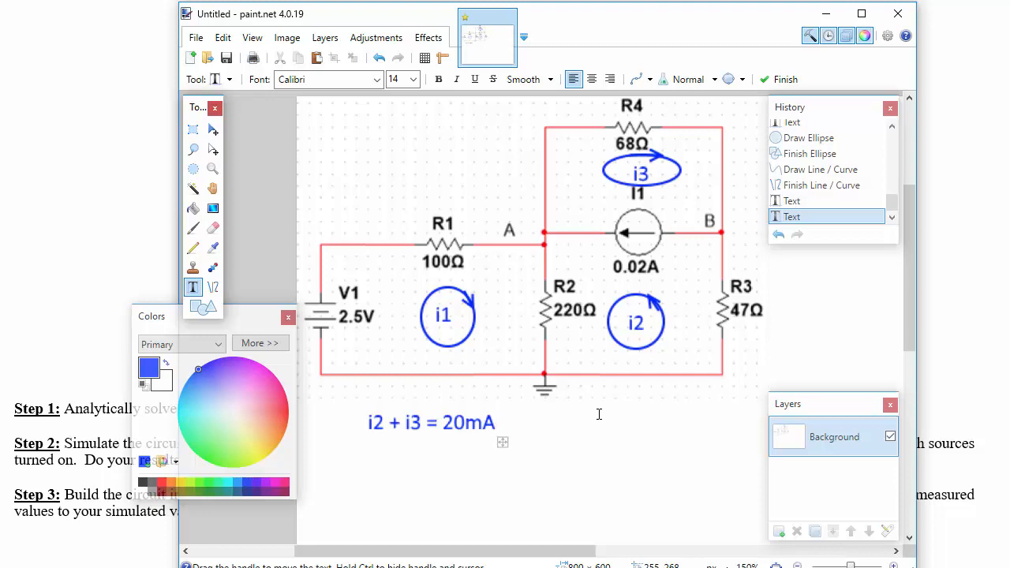
type("->")
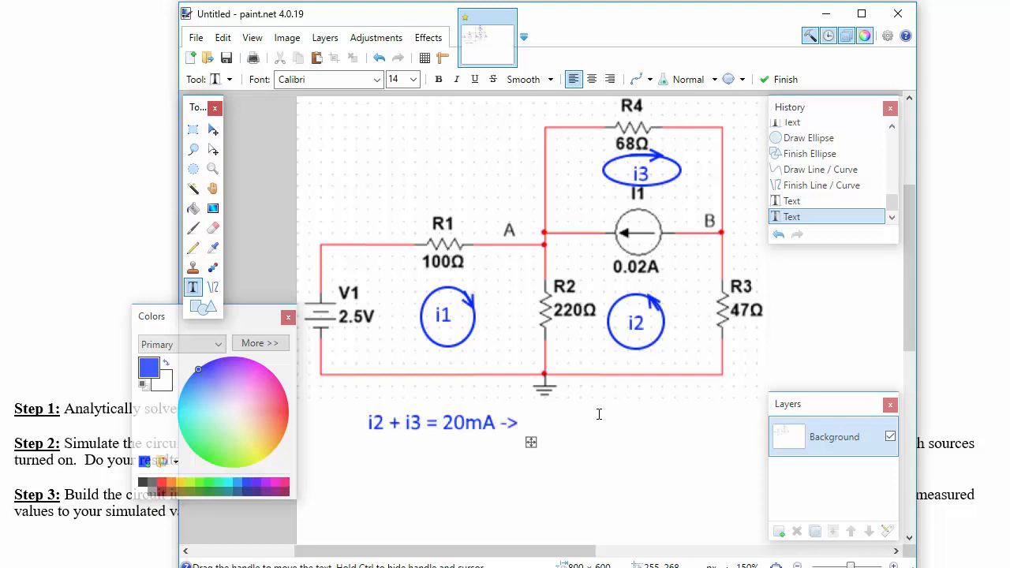
type("i3 =")
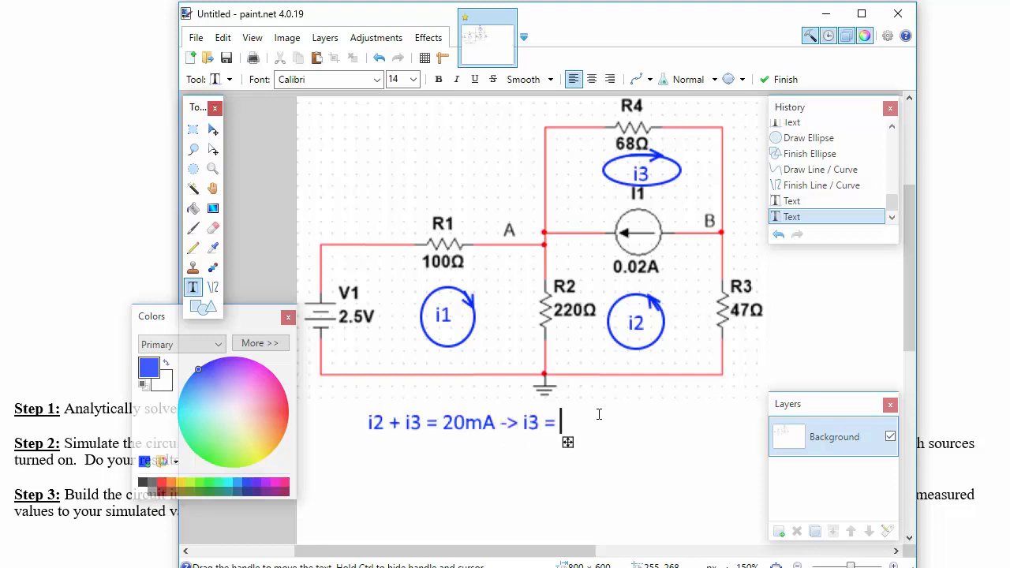
type("20mA - i")
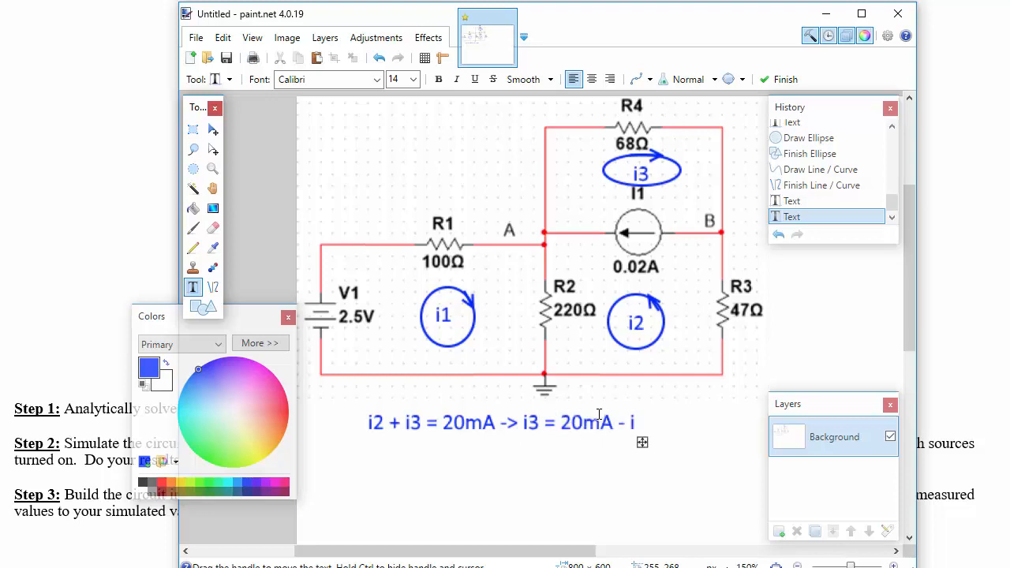
type("2")
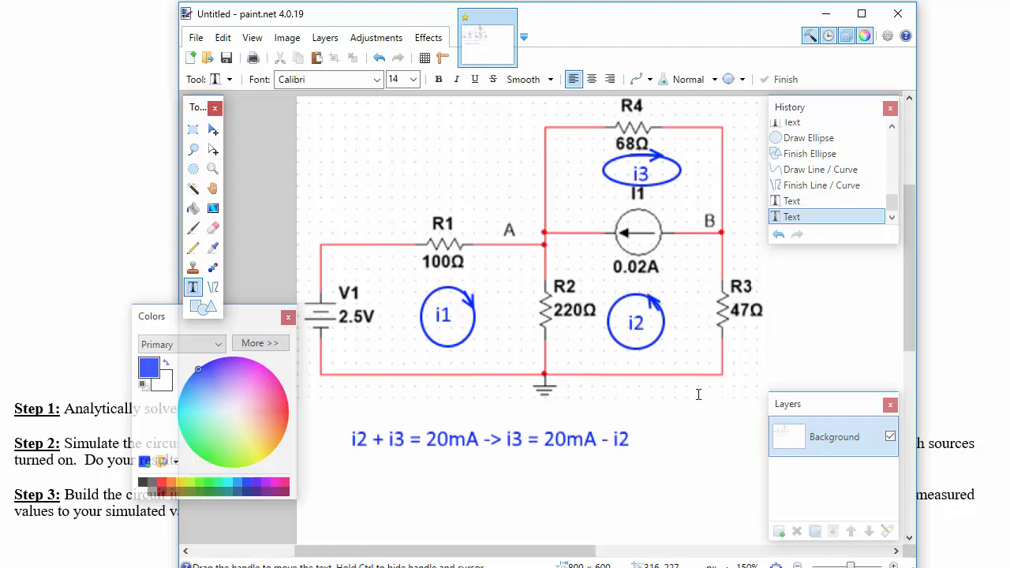
Undo the equation and i3 label, adding a '20mA-i2' label beside the top loop
key("ctrl+z")
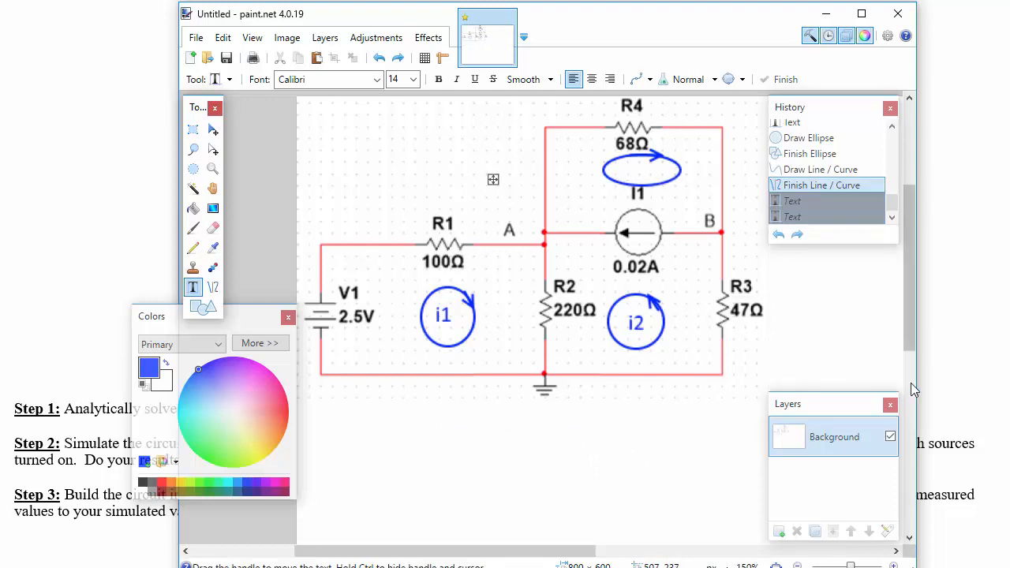
type("20mA")
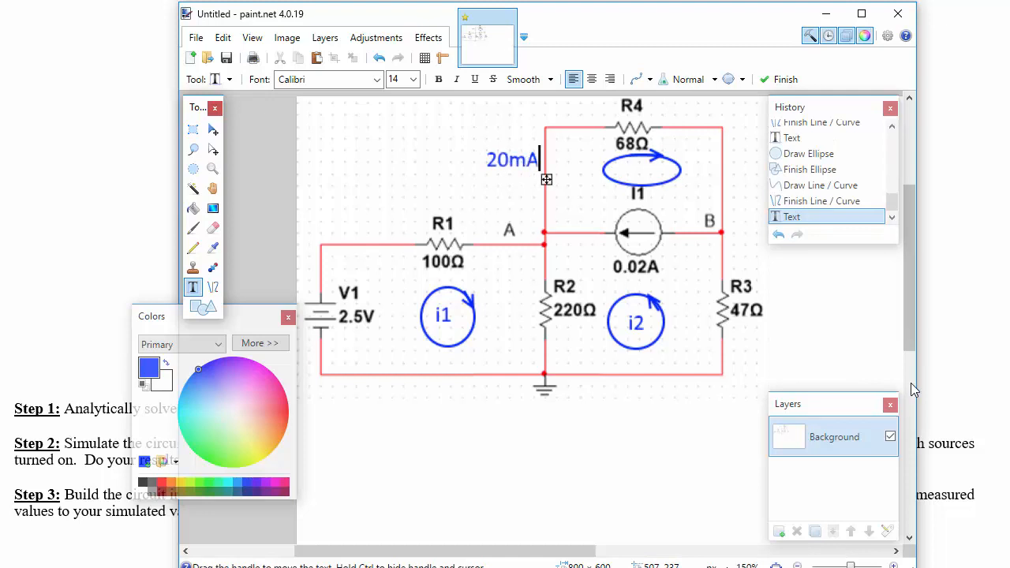
type("-i2")
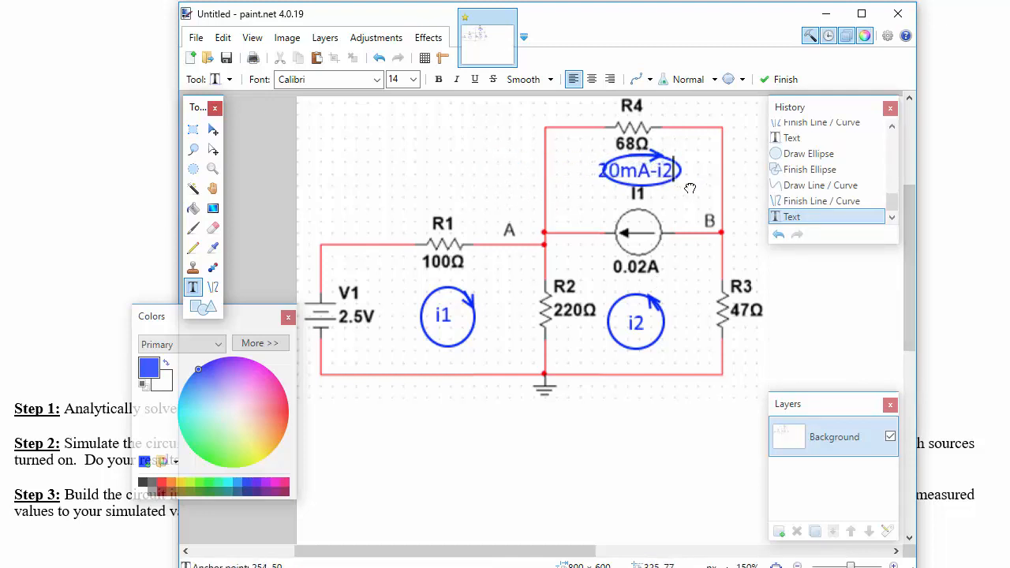
left_click_drag(639, 170, 690, 189)
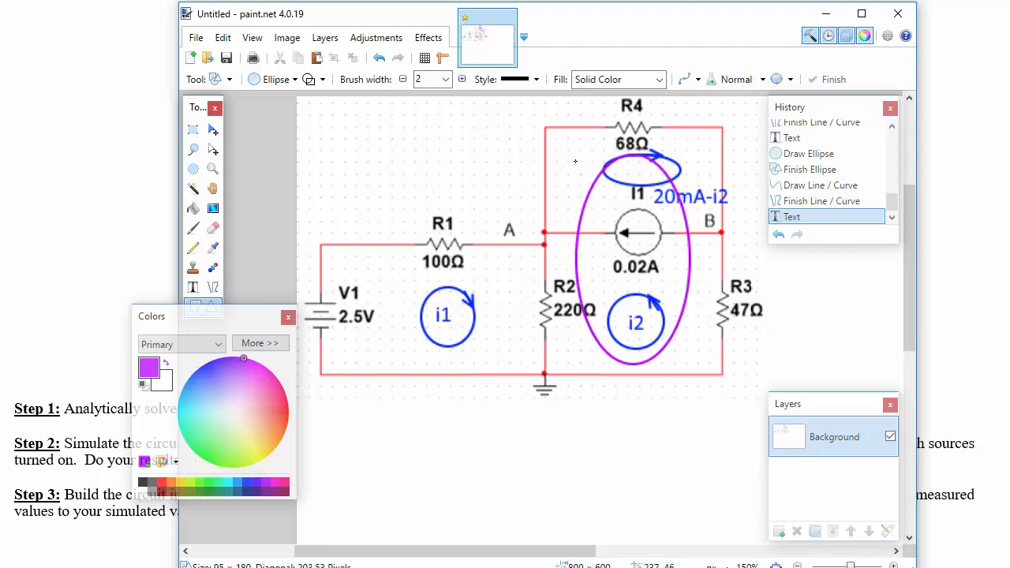
Draw a purple oval enclosing current source I1 and the i2 loop
left_click_drag(573, 155, 689, 363)
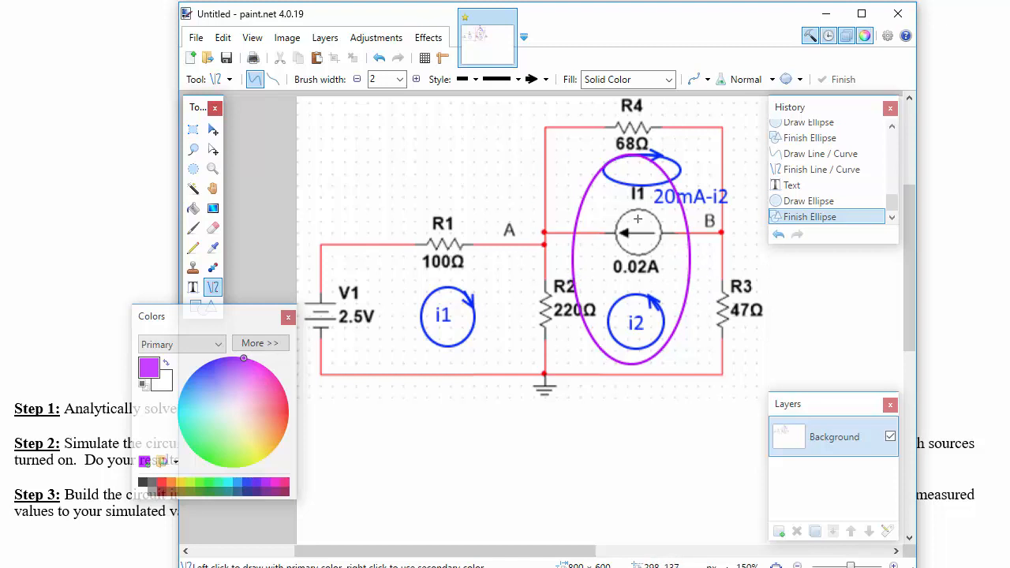
mouse_move(637, 325)
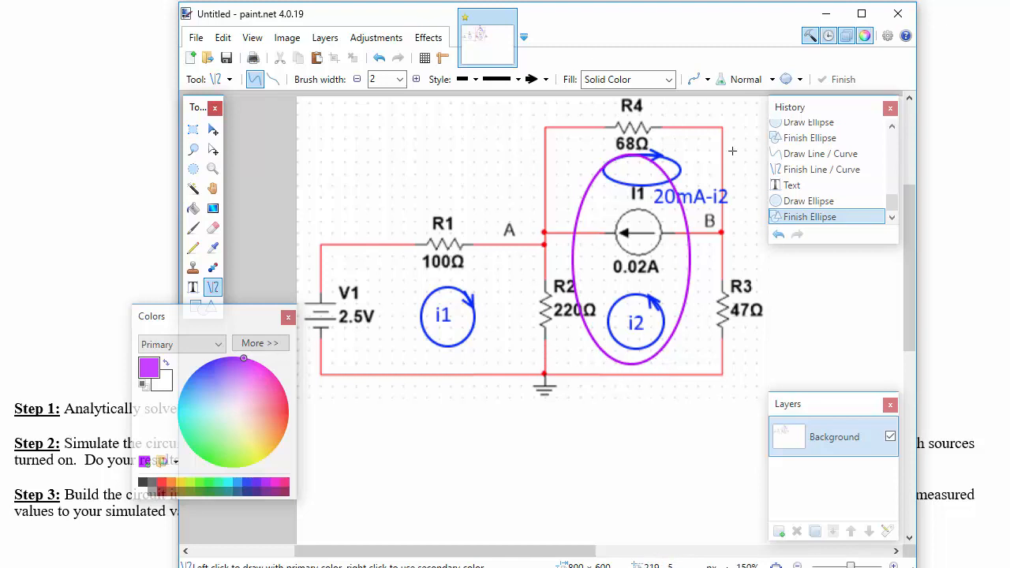
mouse_move(632, 115)
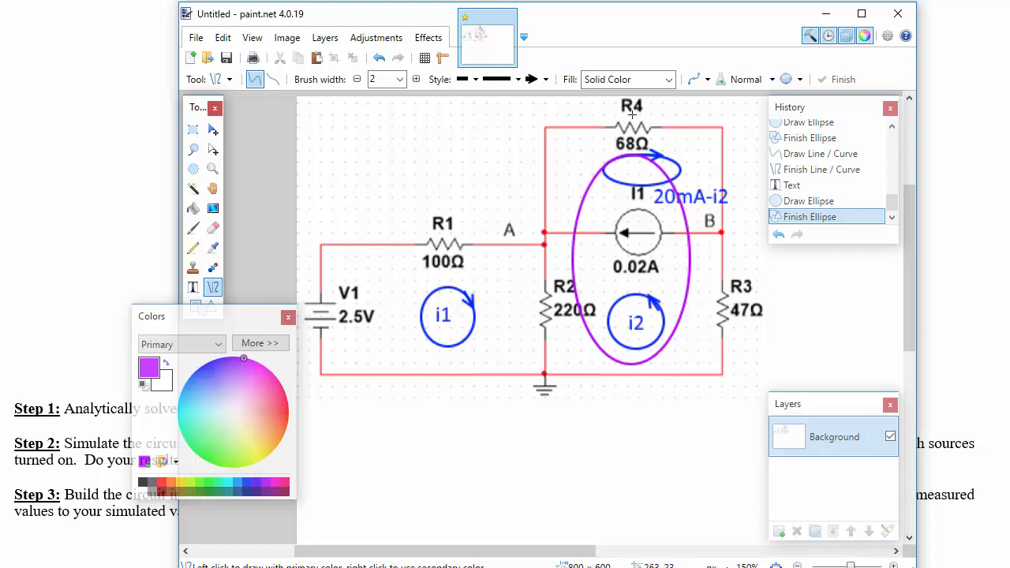
mouse_move(587, 363)
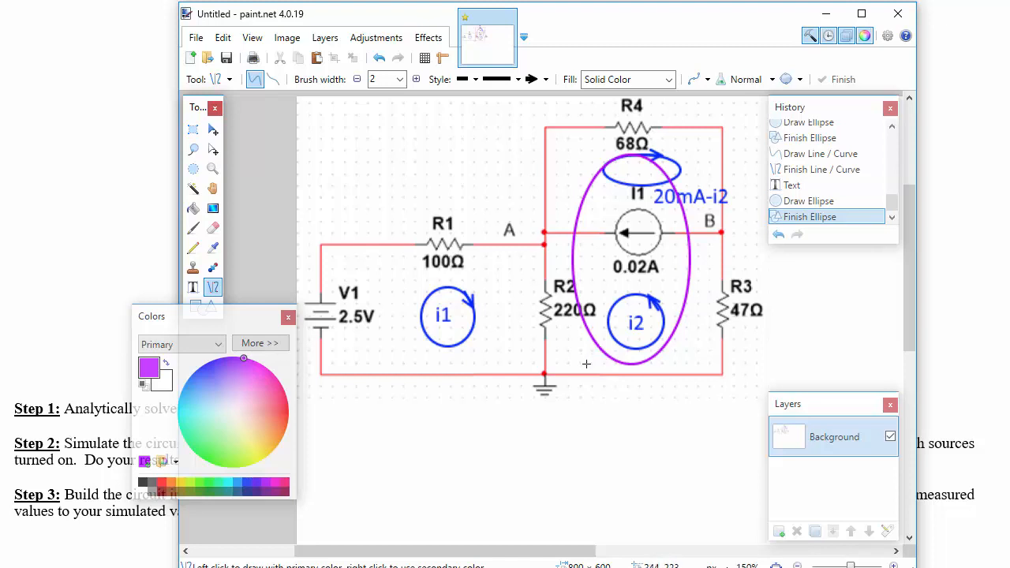
mouse_move(591, 383)
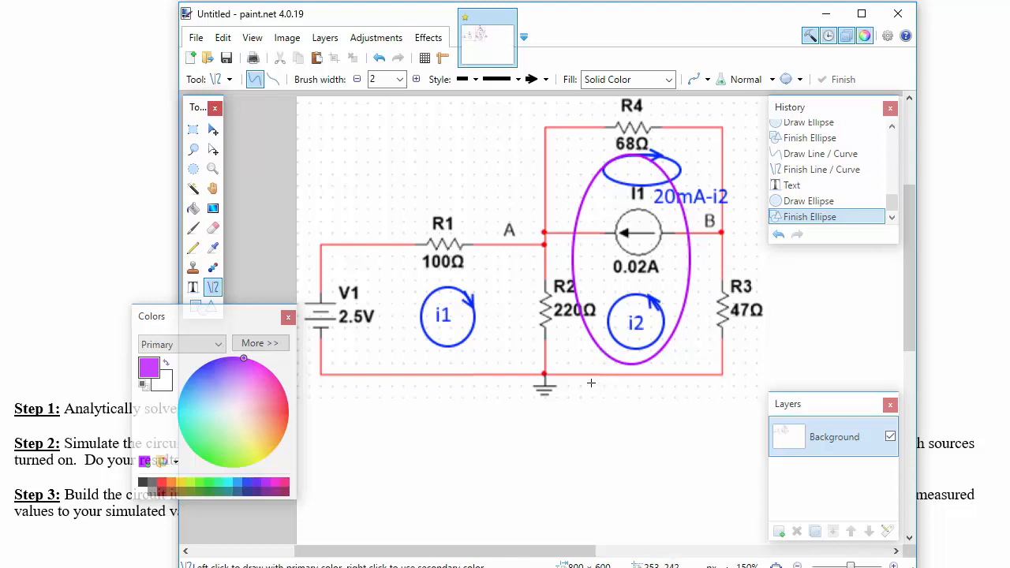
mouse_move(697, 350)
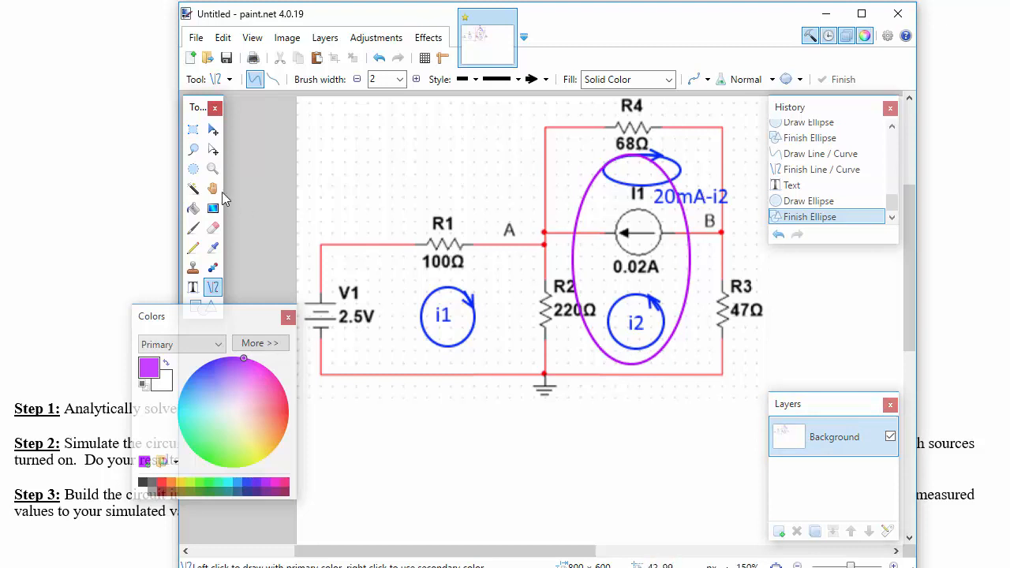
Rectangle-select the whole annotated circuit drawing for copying into Word
left_click(193, 128)
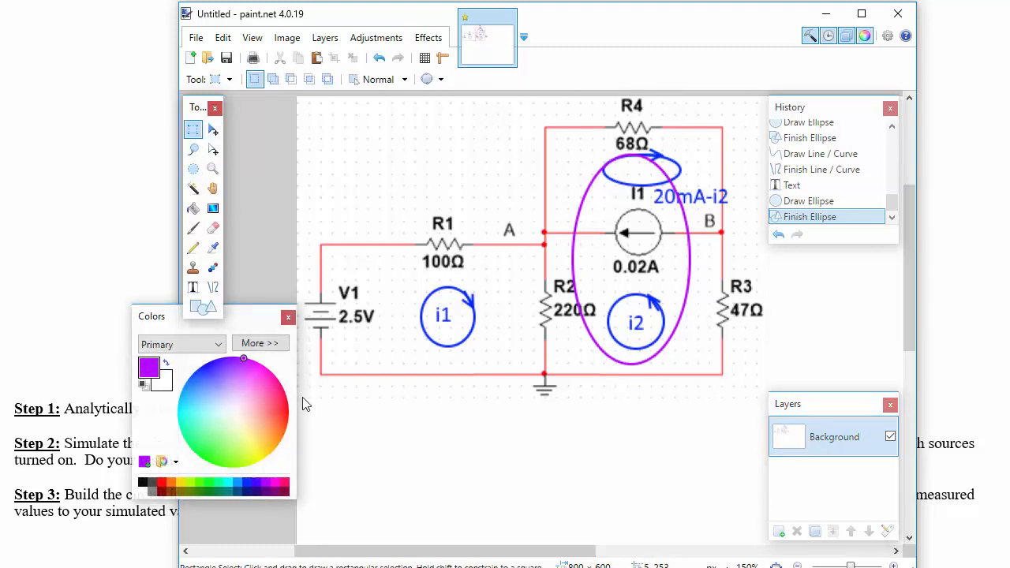
left_click_drag(306, 106, 353, 150)
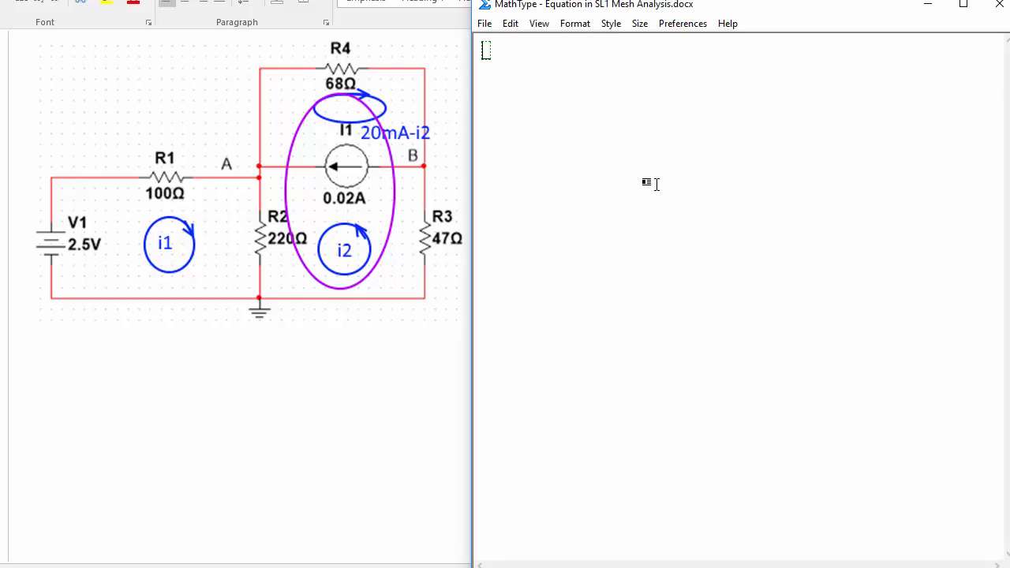
mouse_move(39, 295)
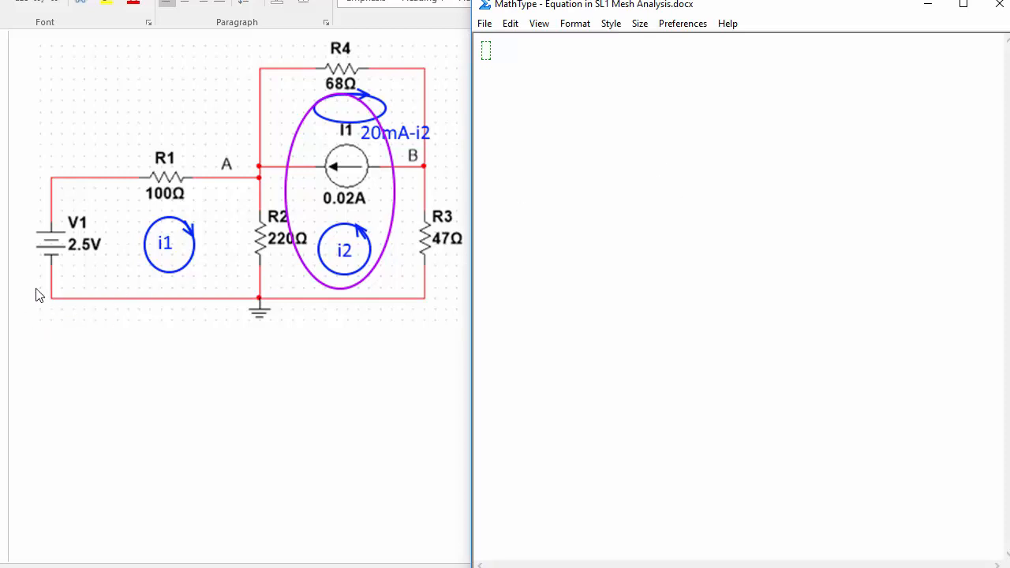
mouse_move(100, 200)
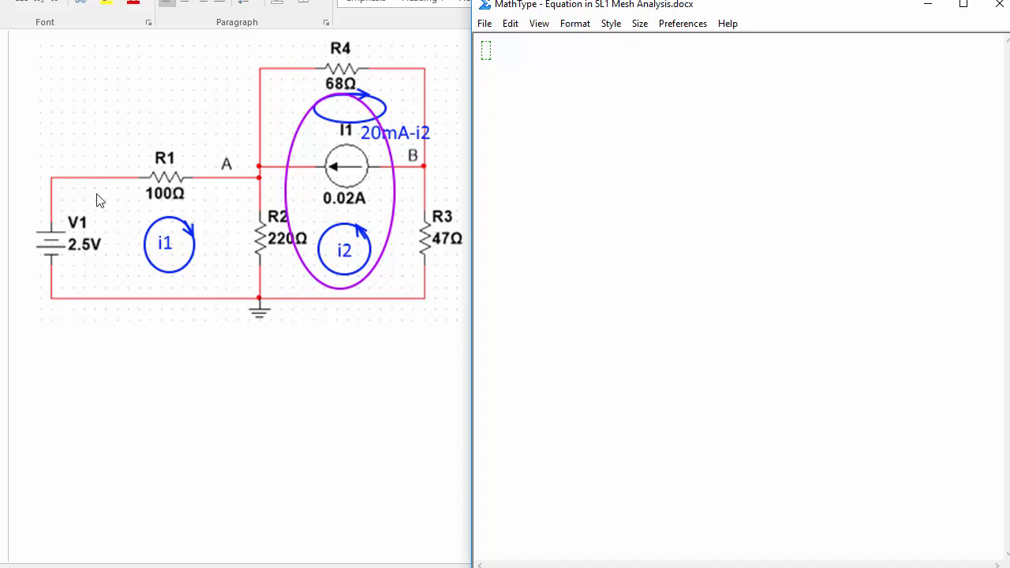
mouse_move(646, 239)
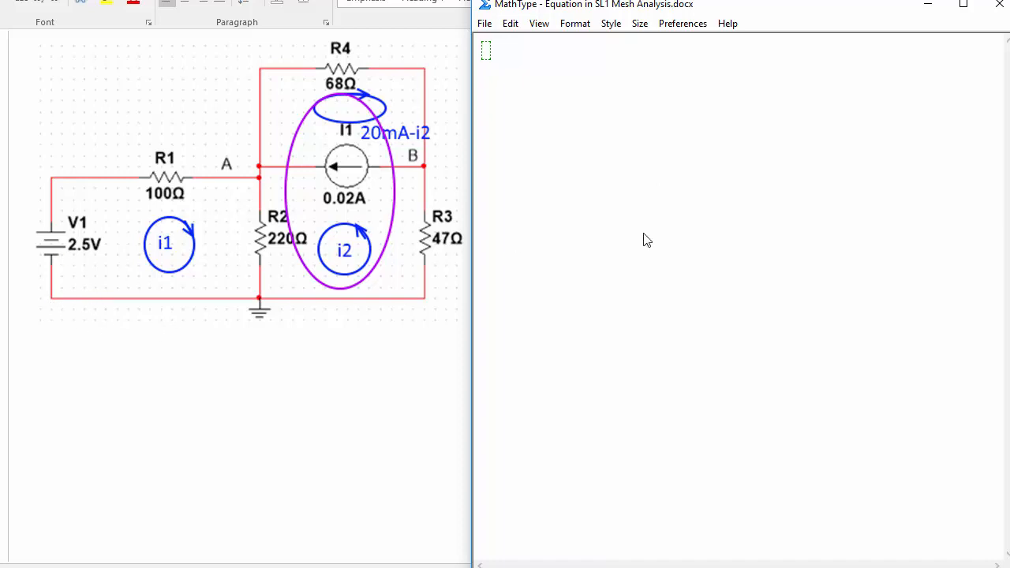
Type 'KVL: ∑V_rises = ∑V_drops' in MathType with summation and subscripts
type("KVM")
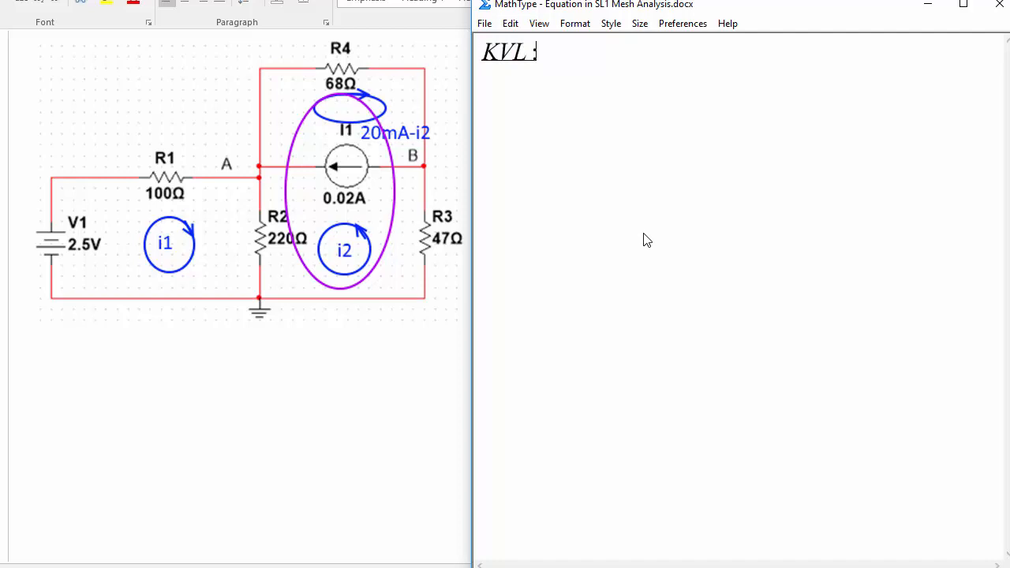
type(":∑")
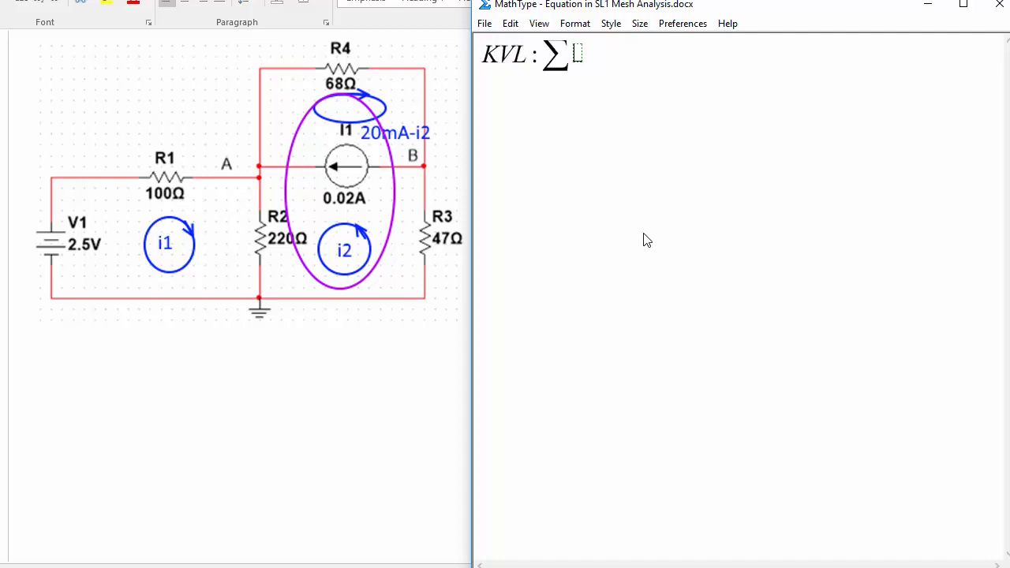
type("V_rises=∑V_drops")
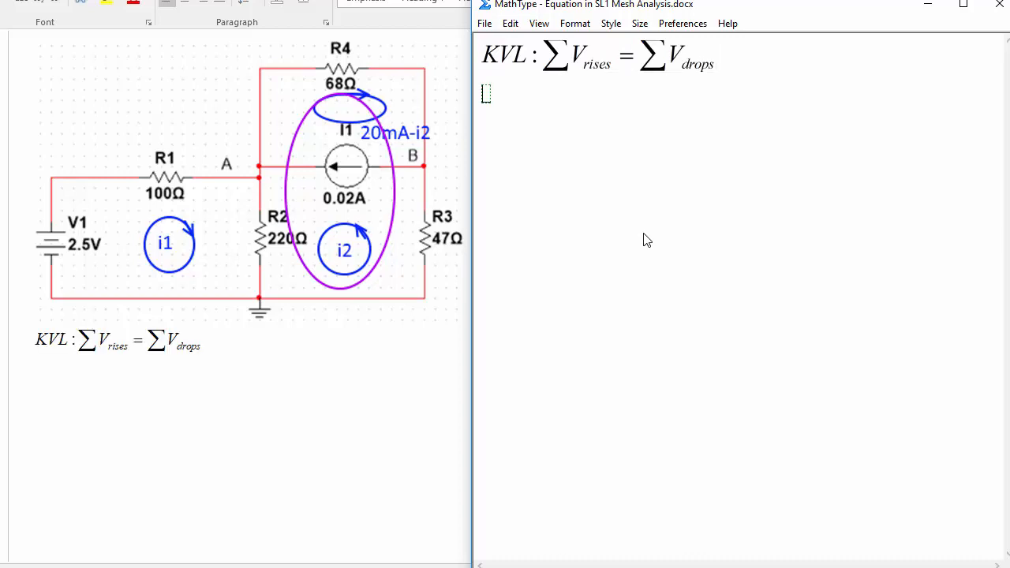
Type the second equation '∑ΔV = 0' in MathType
type("∑Δ")
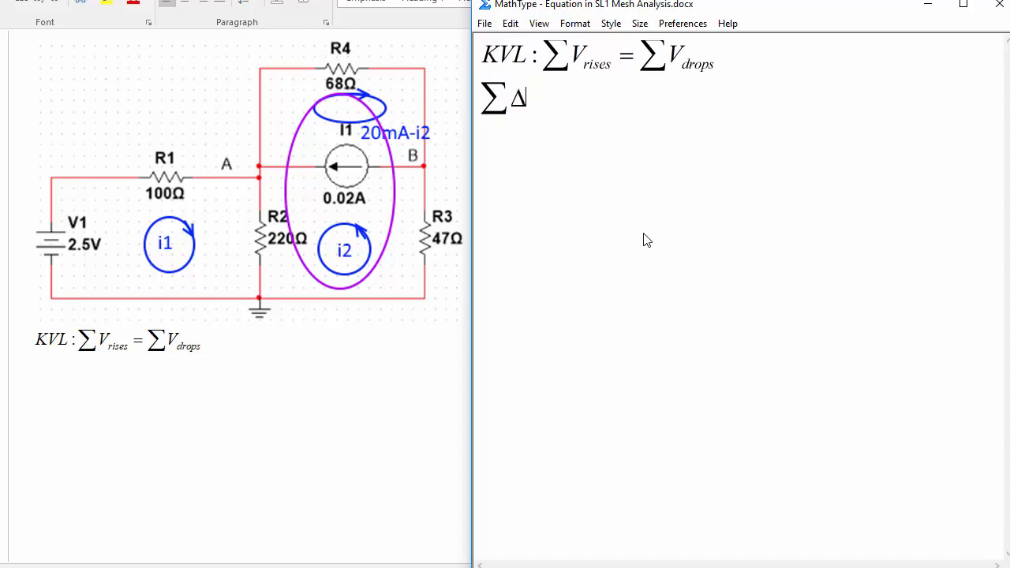
type("V")
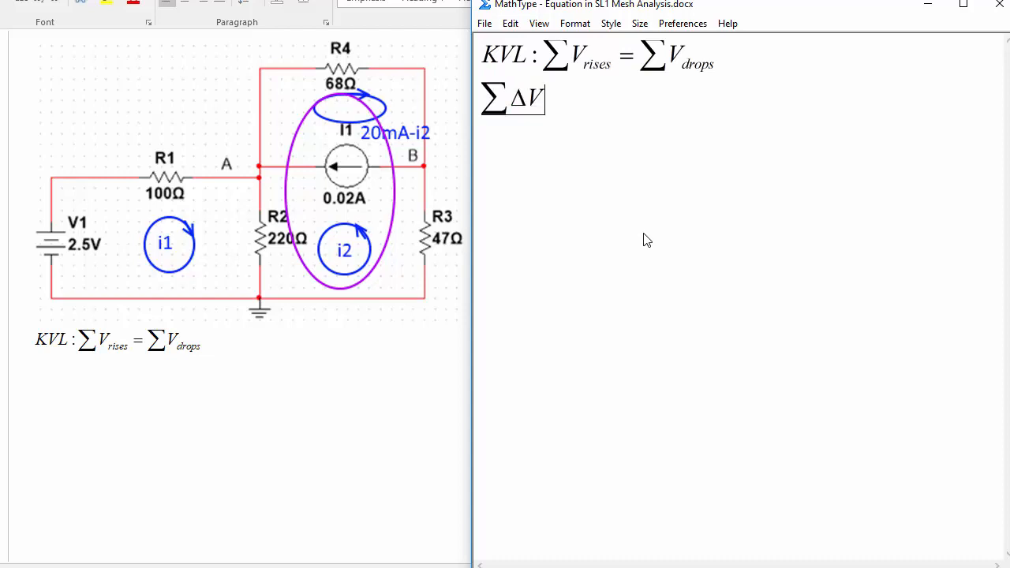
type("= 0")
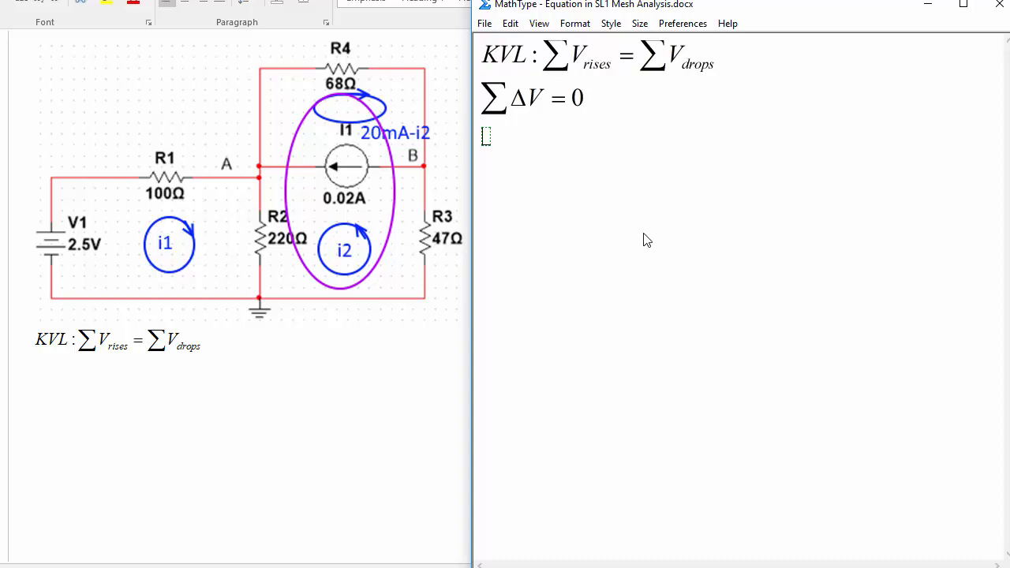
Type the left-mesh equation '+2.5V − 100Ω·i1 − 220Ω(i1 + i2) = 0' in MathType
type("+2.5")
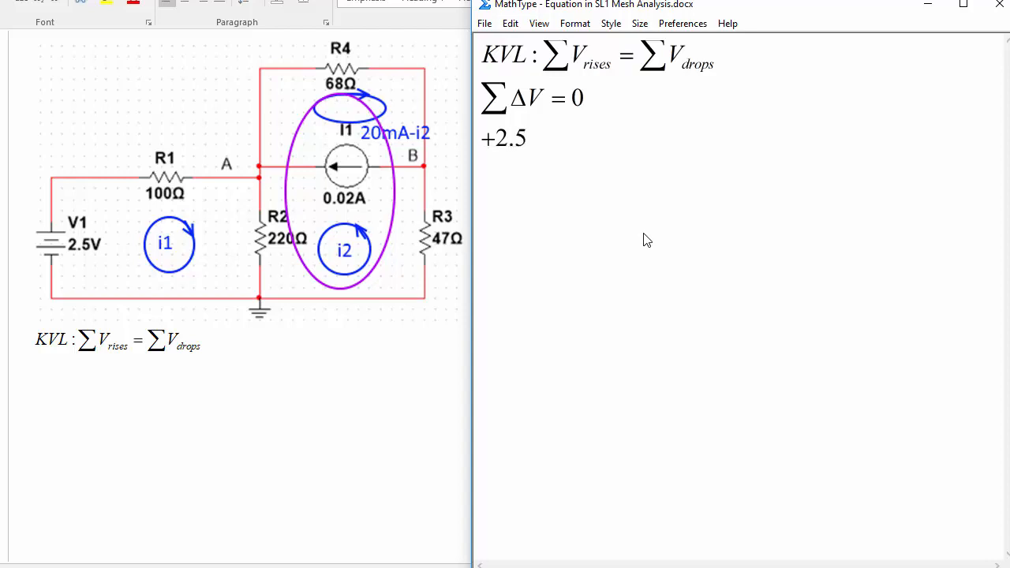
type("V")
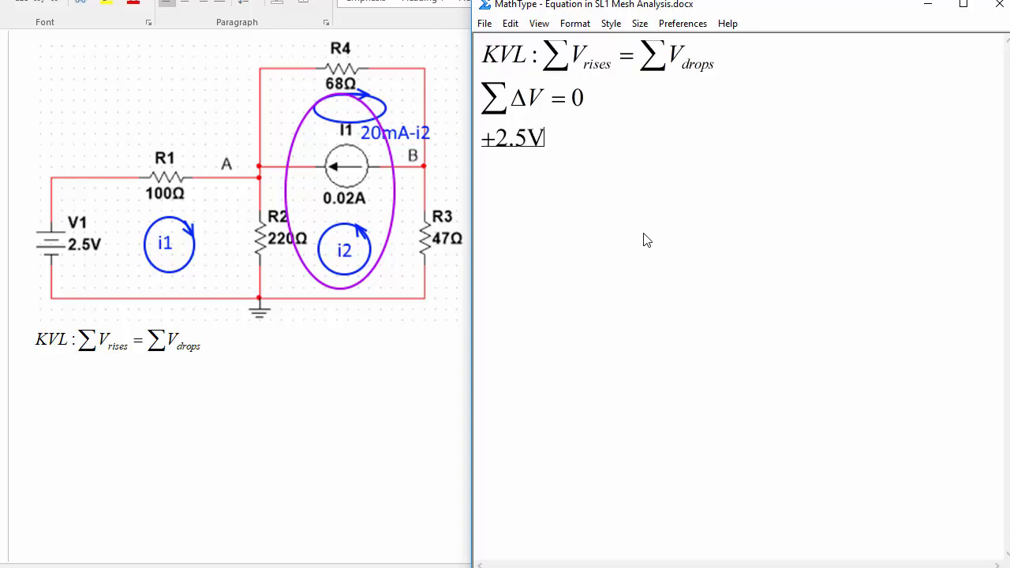
mouse_move(114, 185)
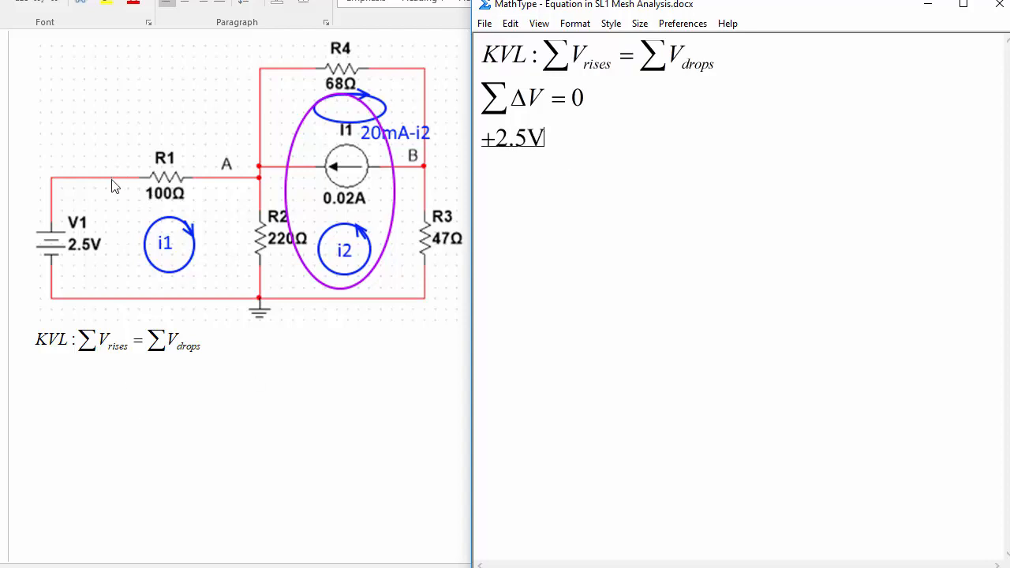
mouse_move(221, 188)
type(" −")
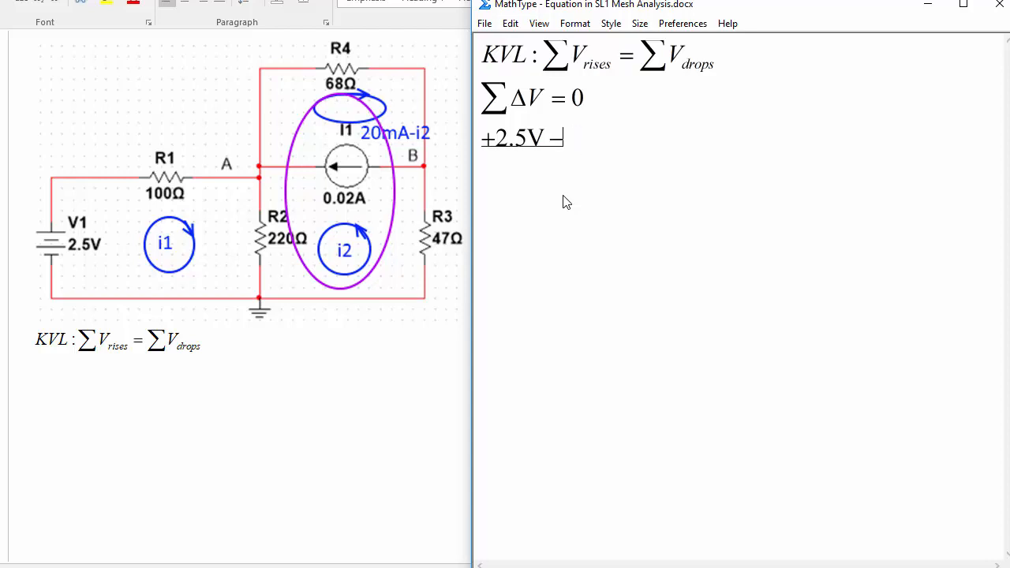
type("100Ωi")
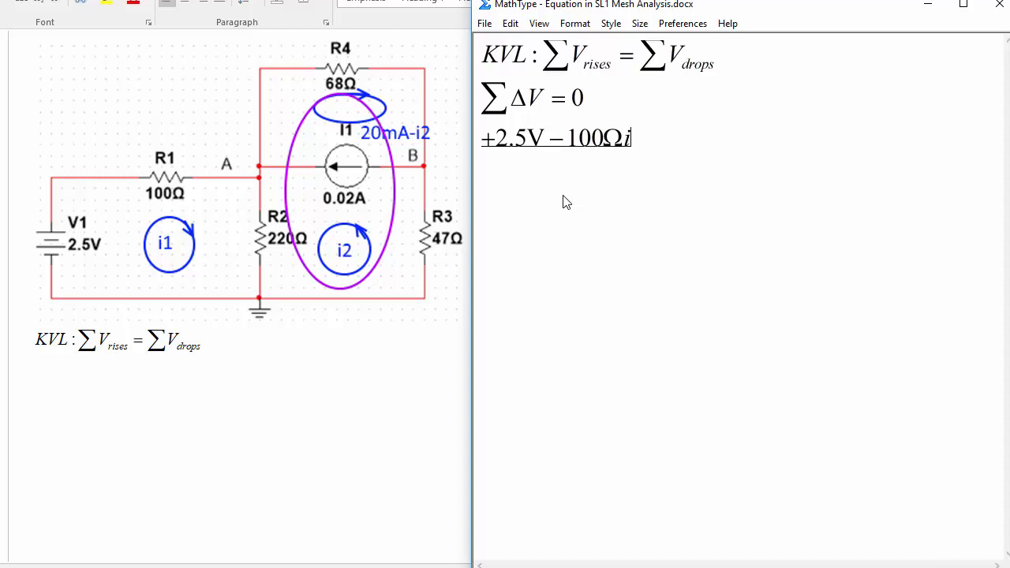
type("1")
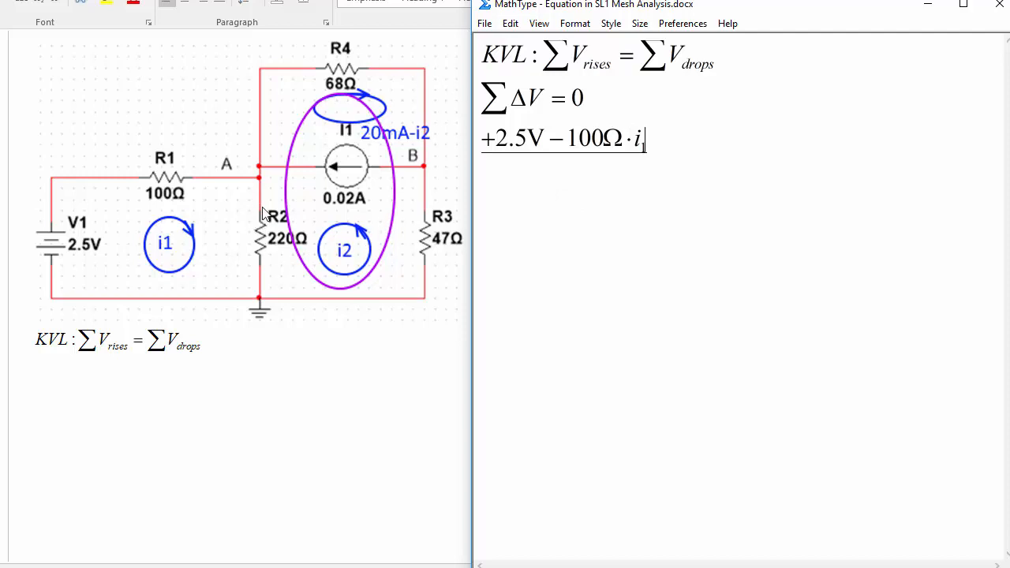
mouse_move(314, 255)
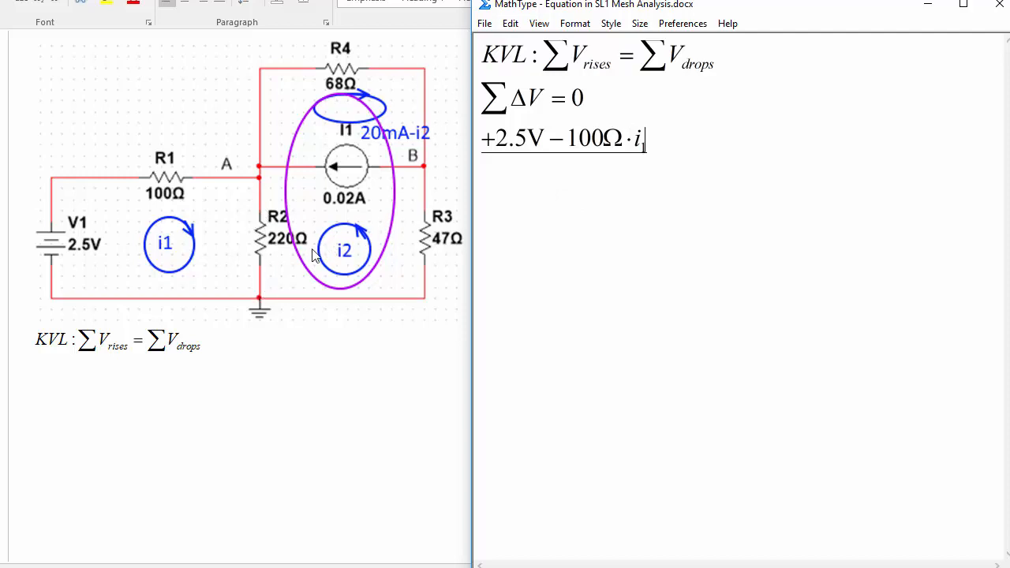
mouse_move(261, 261)
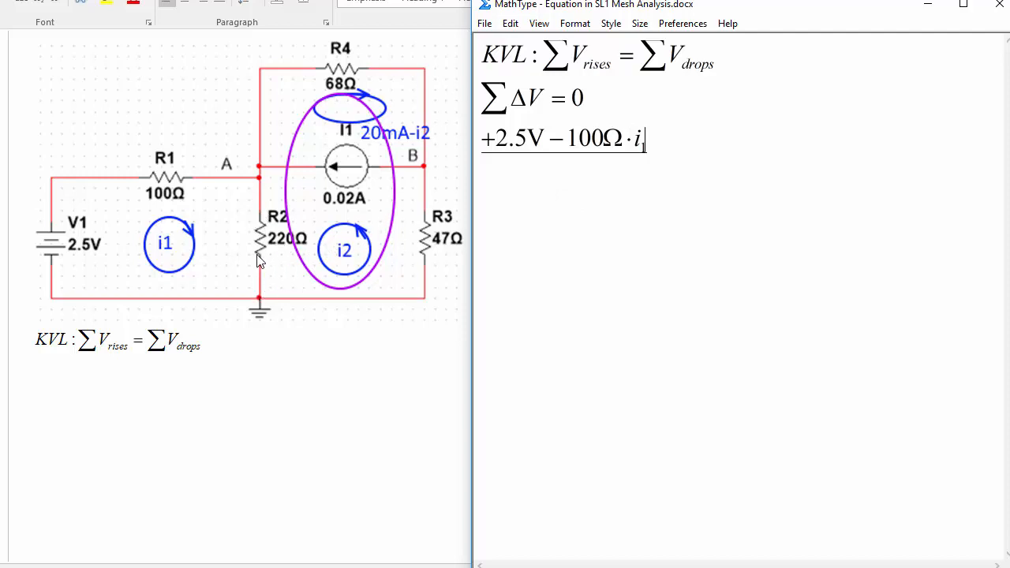
mouse_move(312, 260)
type("−")
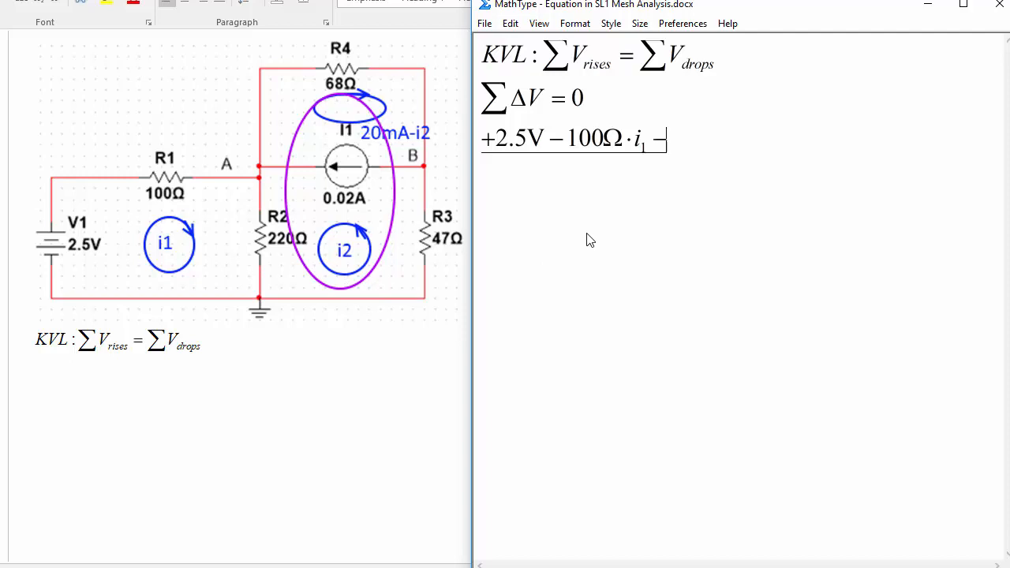
type("220Ω(")
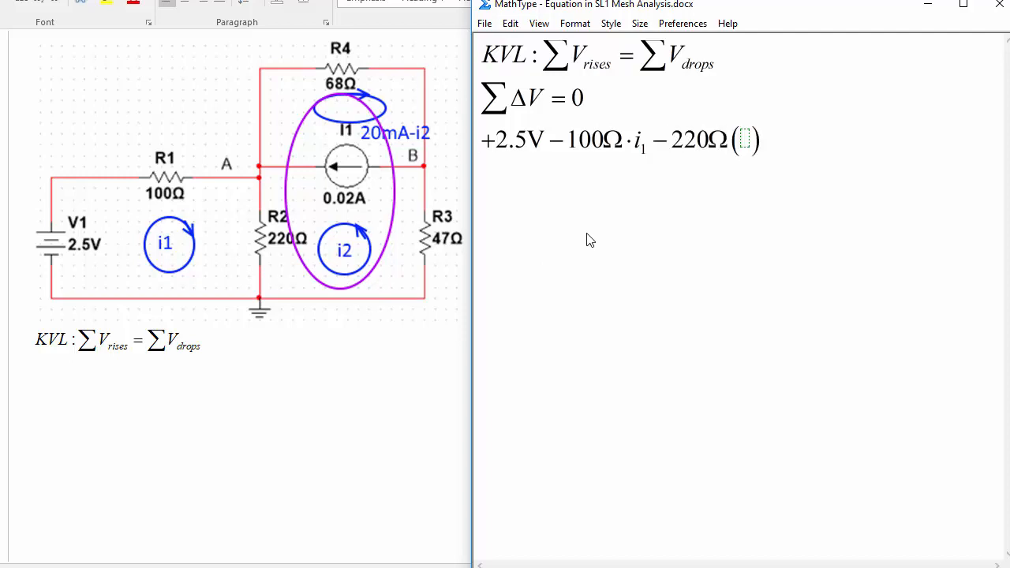
type("i_1 +")
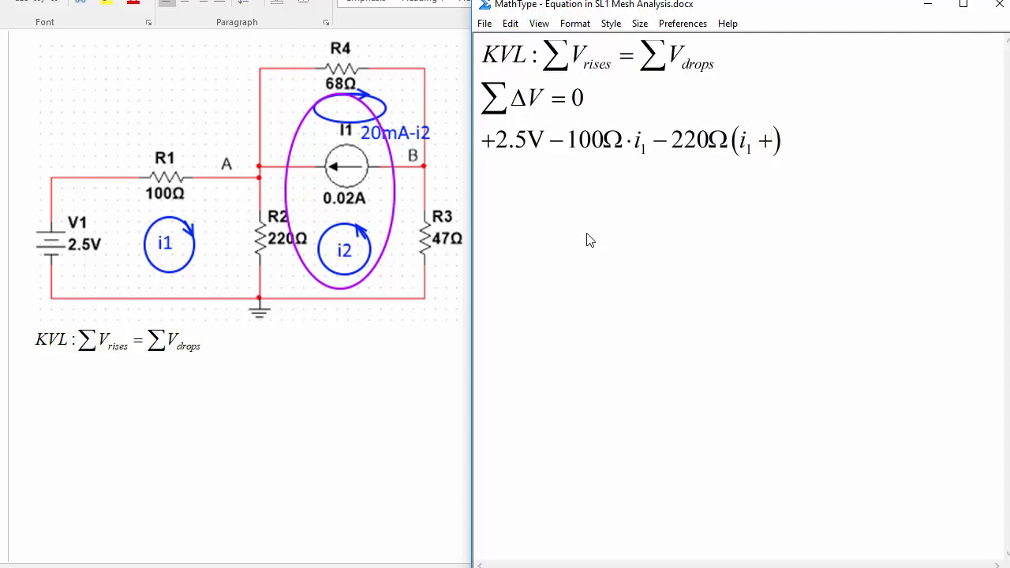
type("i2)")
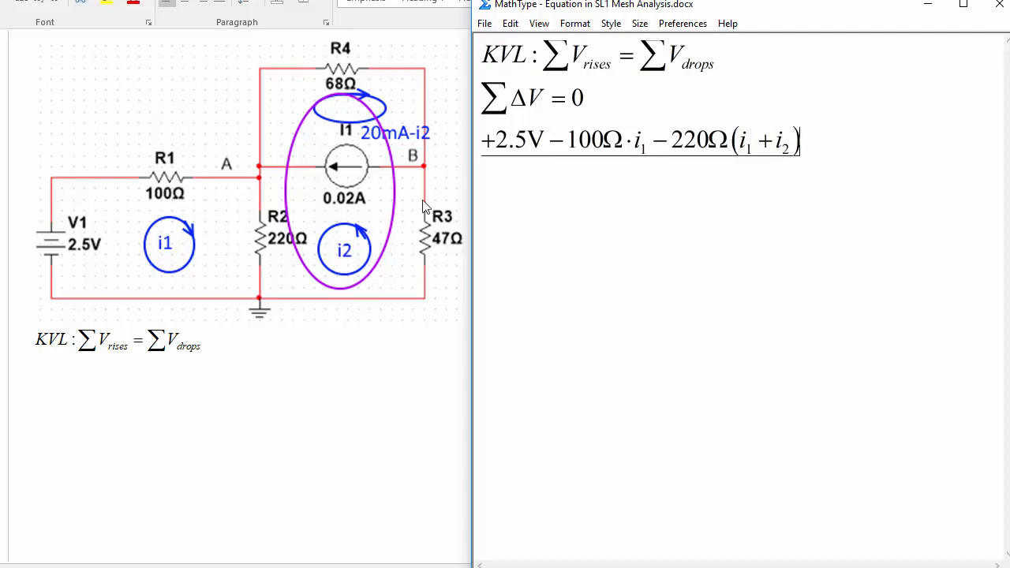
mouse_move(595, 172)
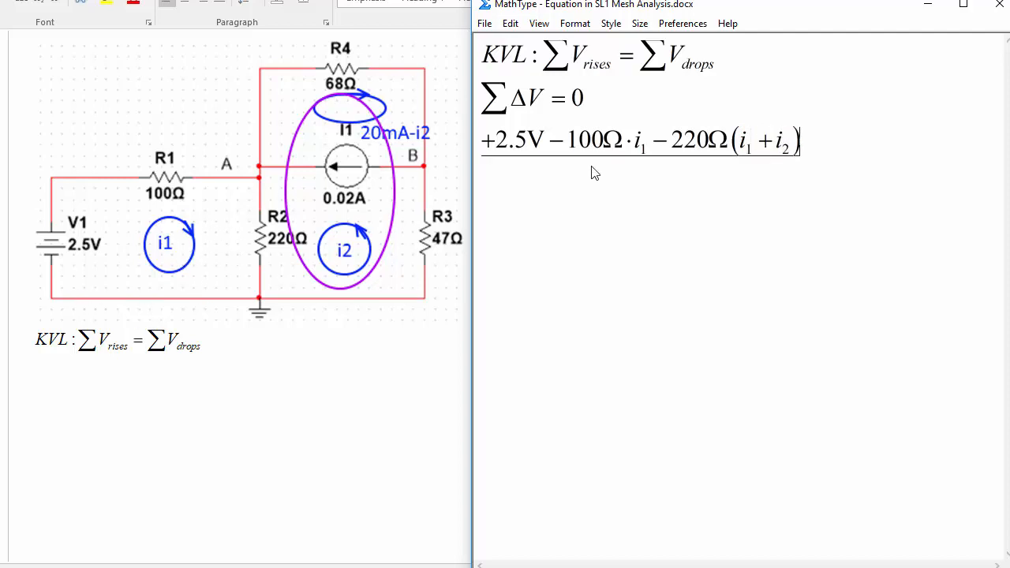
type("=0")
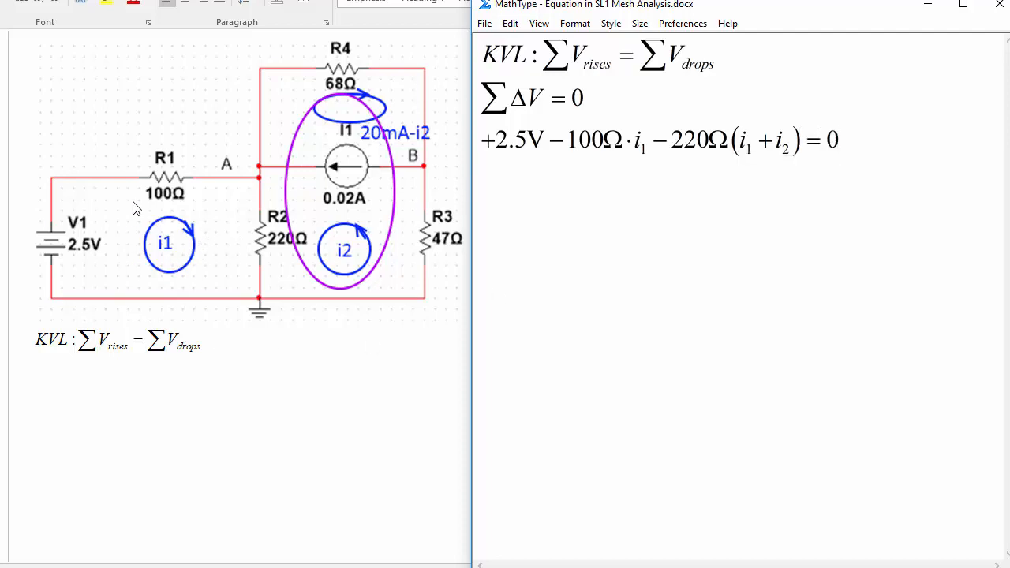
mouse_move(381, 298)
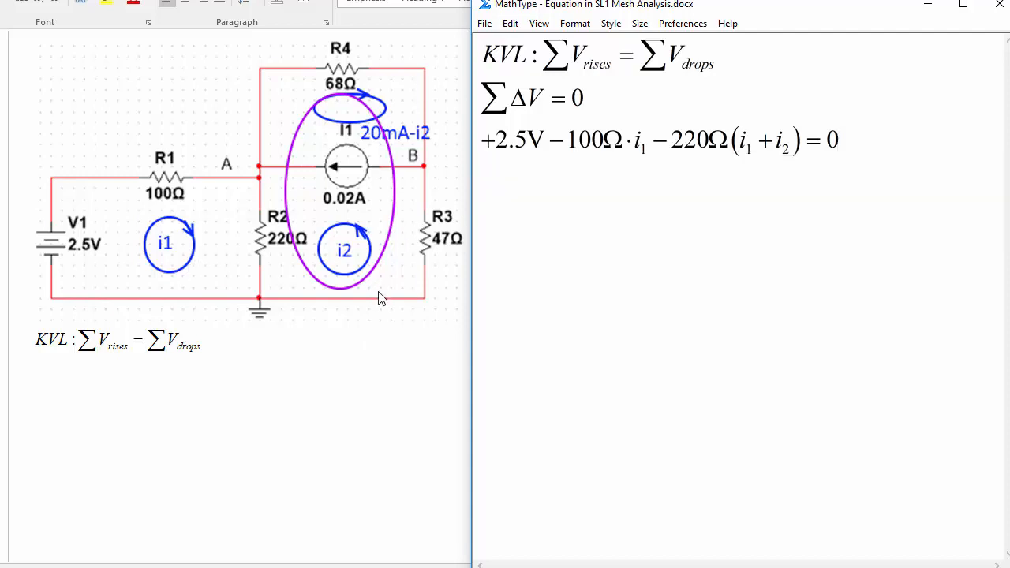
mouse_move(339, 91)
type("220Ω(i1+i2)")
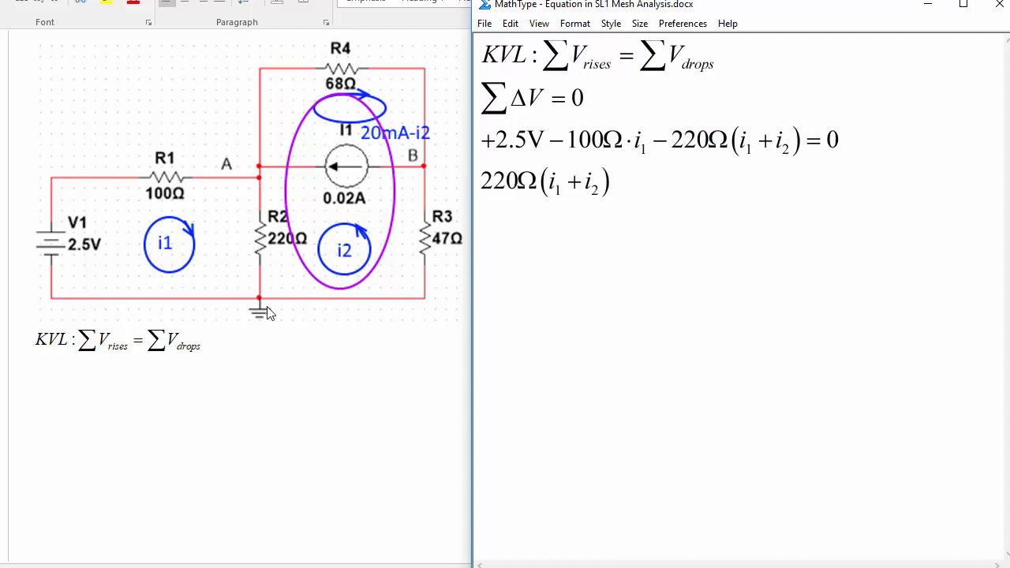
mouse_move(264, 198)
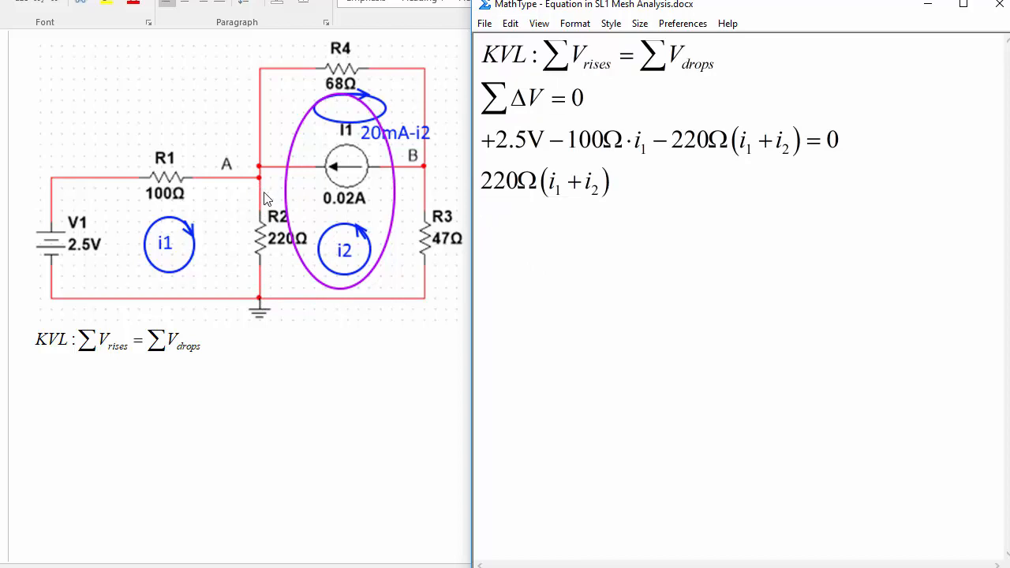
mouse_move(315, 289)
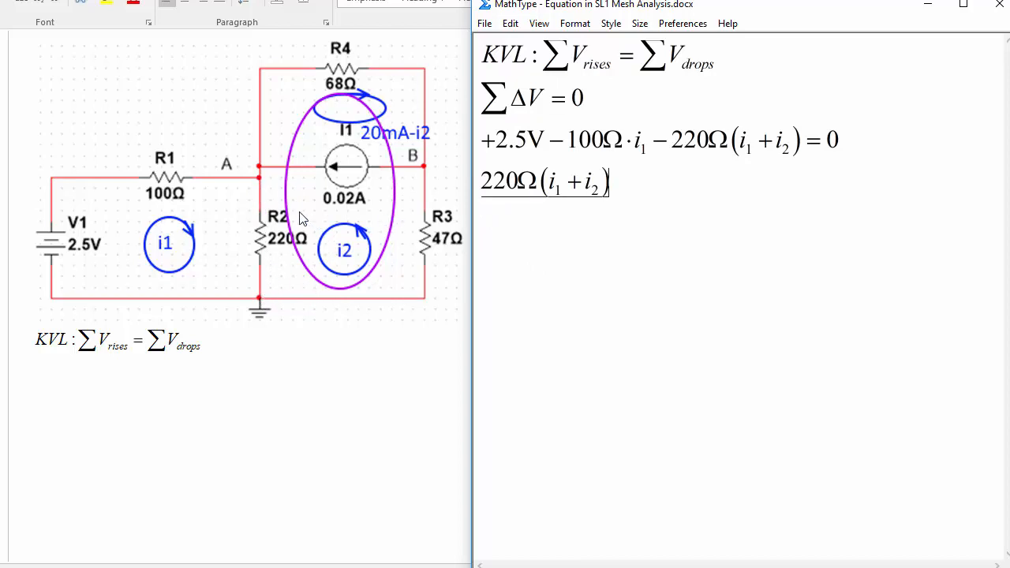
mouse_move(310, 66)
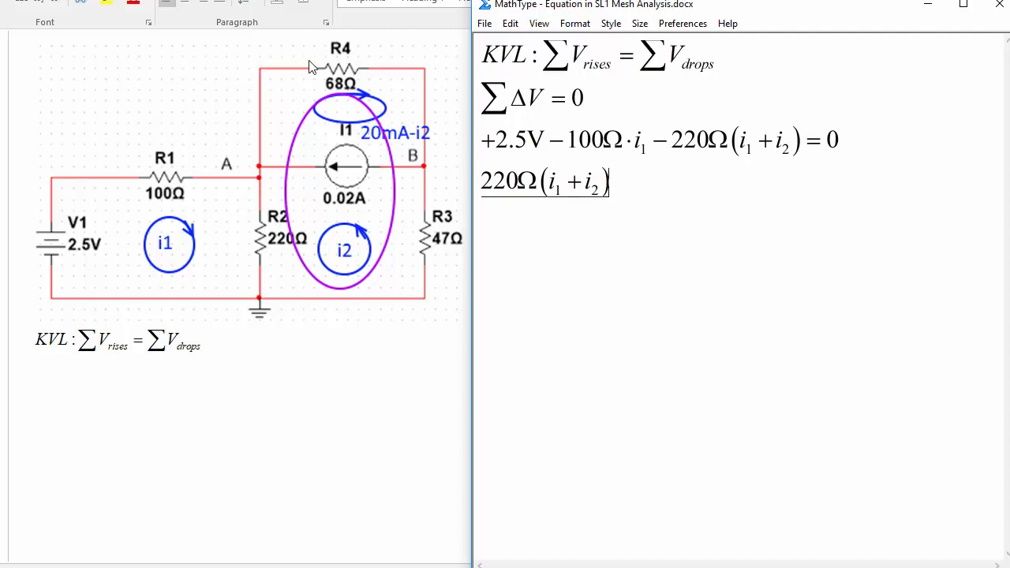
mouse_move(374, 87)
type("−2")
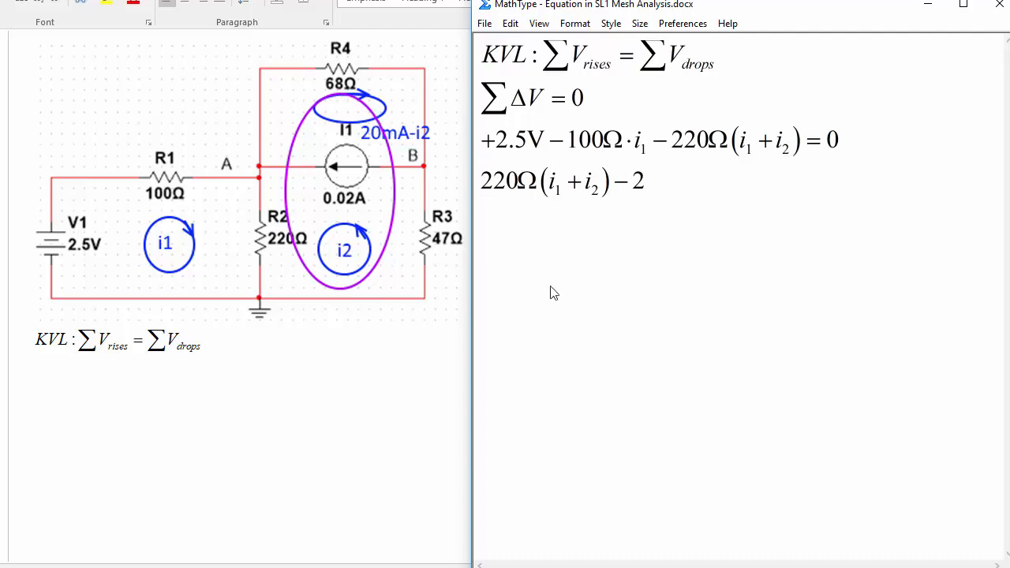
Type the supermesh line 220Ω(i1+i2) − 68Ω(20mA − i2) + 47Ω·i2 = 0
type("0")
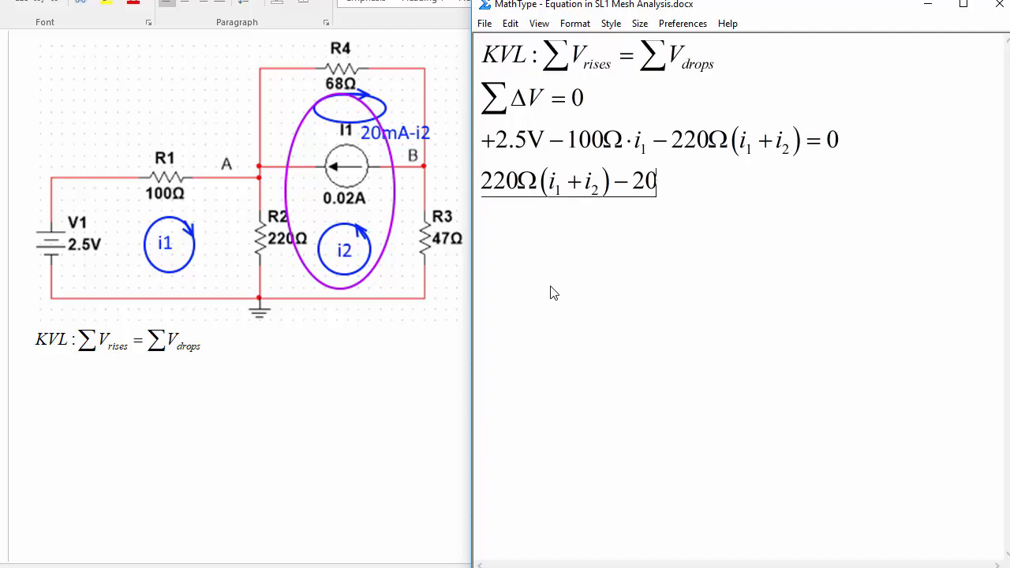
type("8")
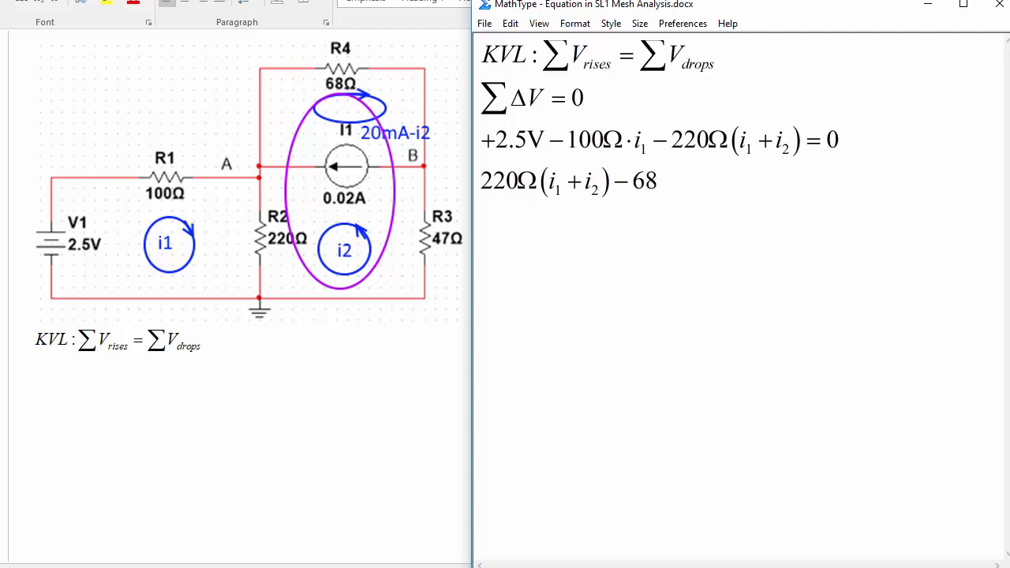
type("Ω(")
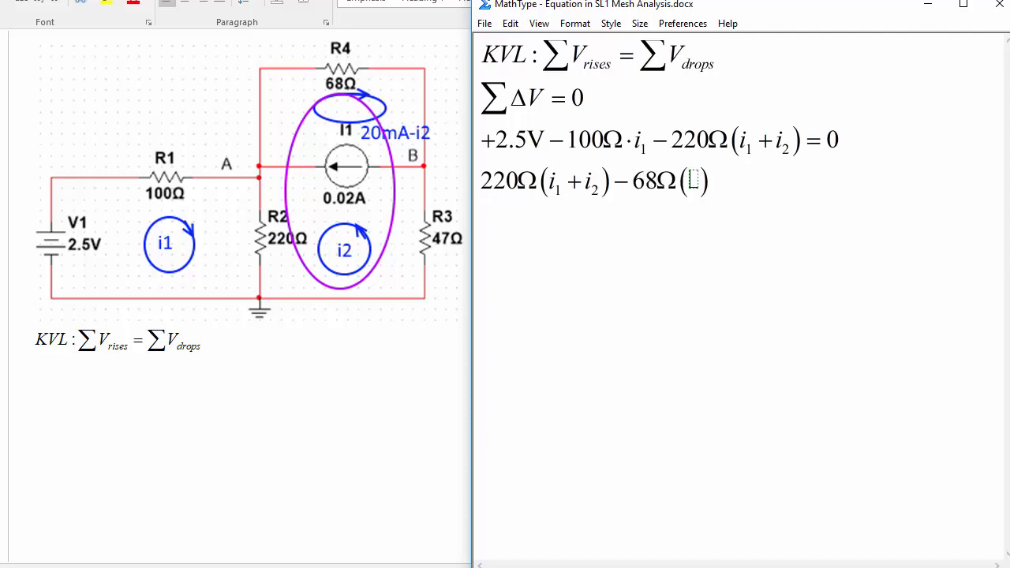
type("20mA−i2")
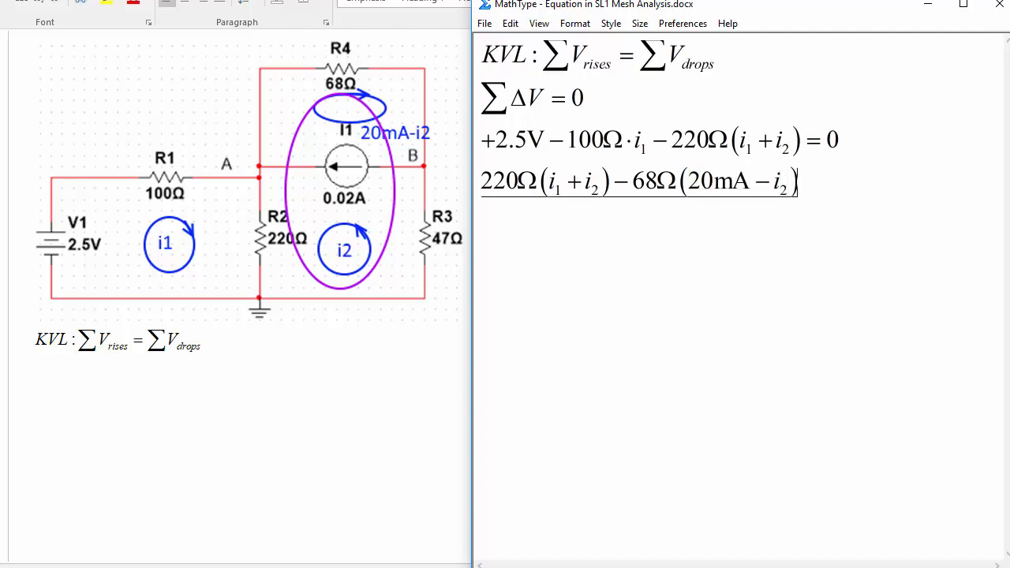
mouse_move(442, 243)
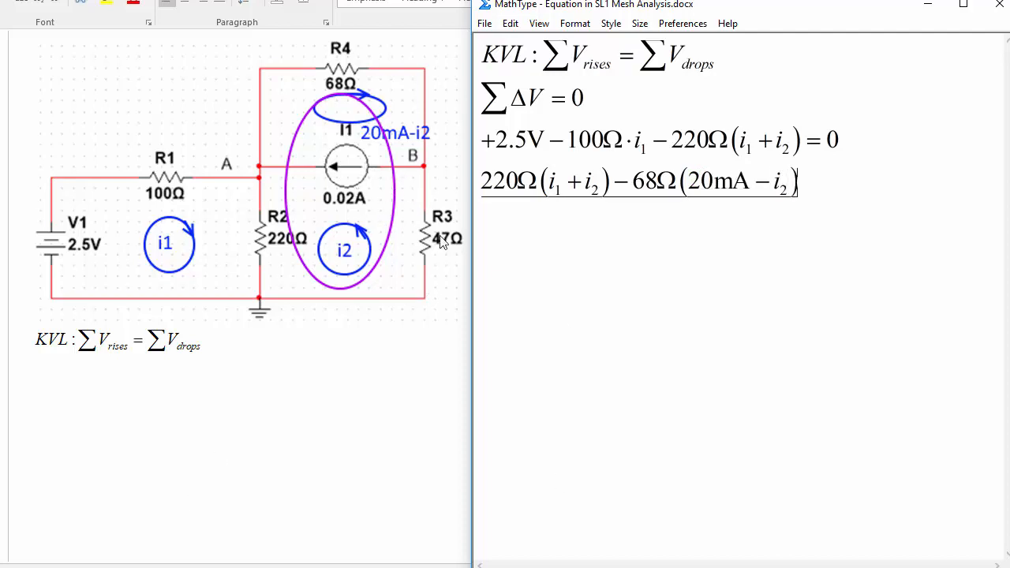
mouse_move(355, 273)
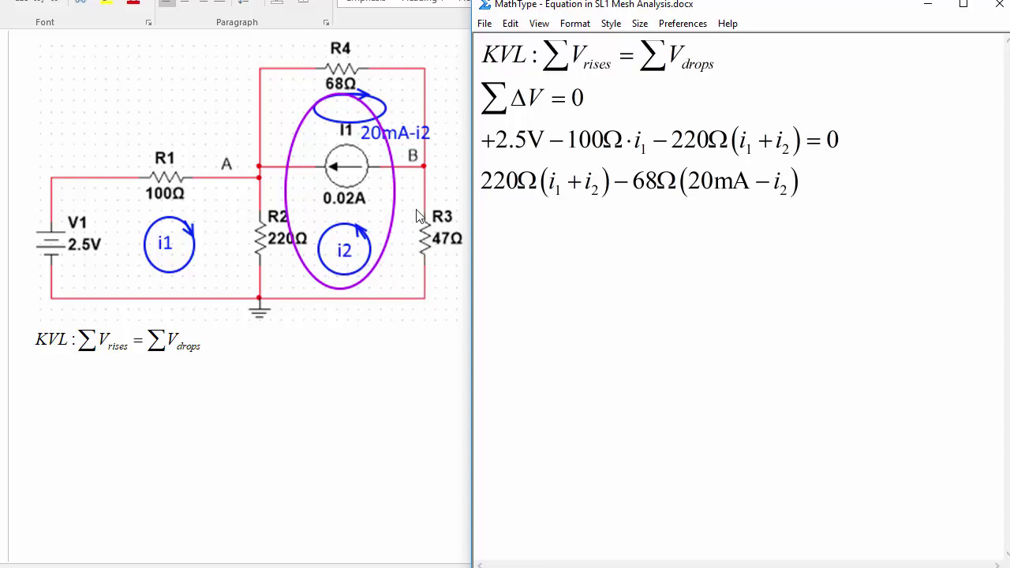
mouse_move(418, 272)
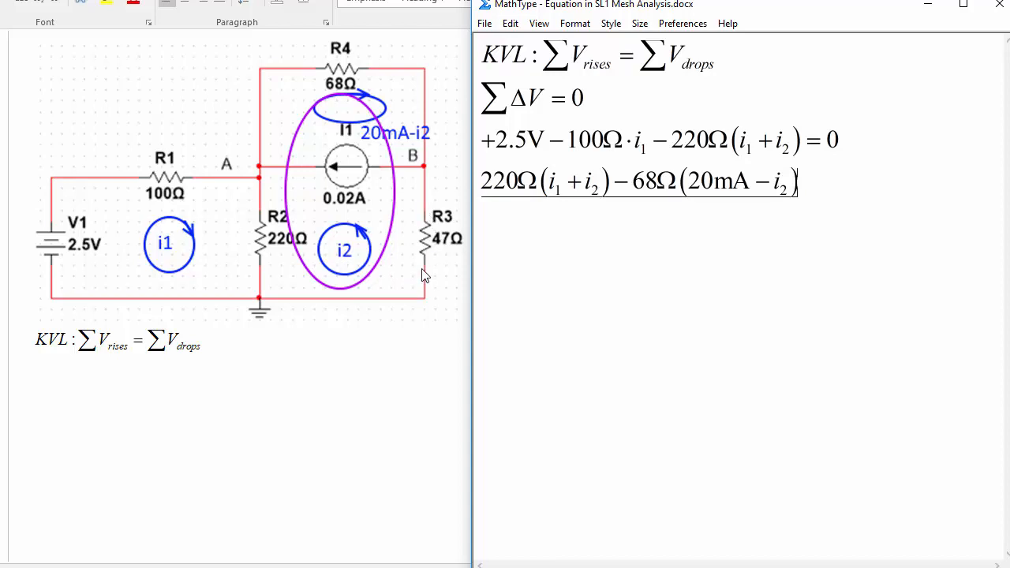
mouse_move(820, 196)
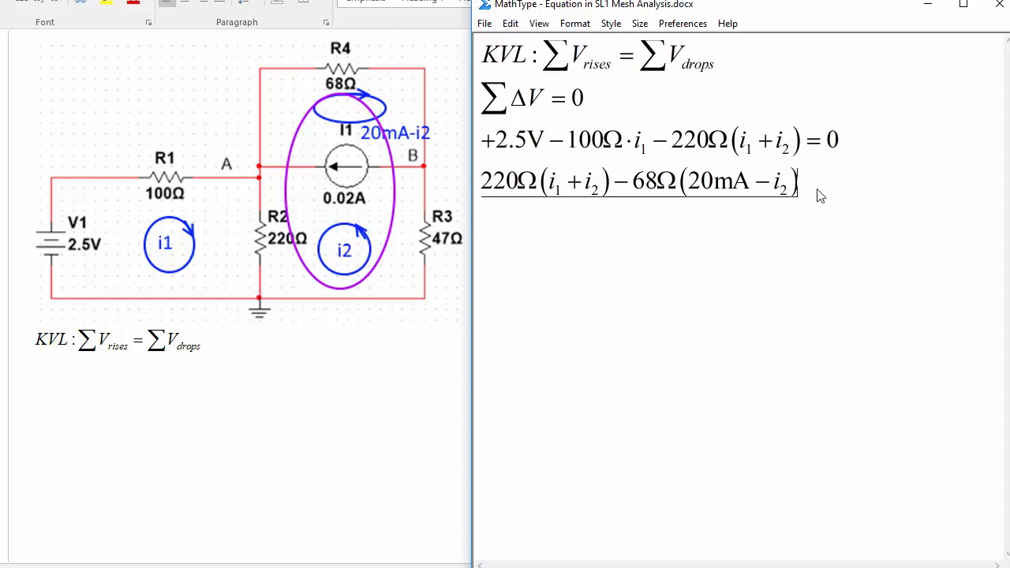
type("+")
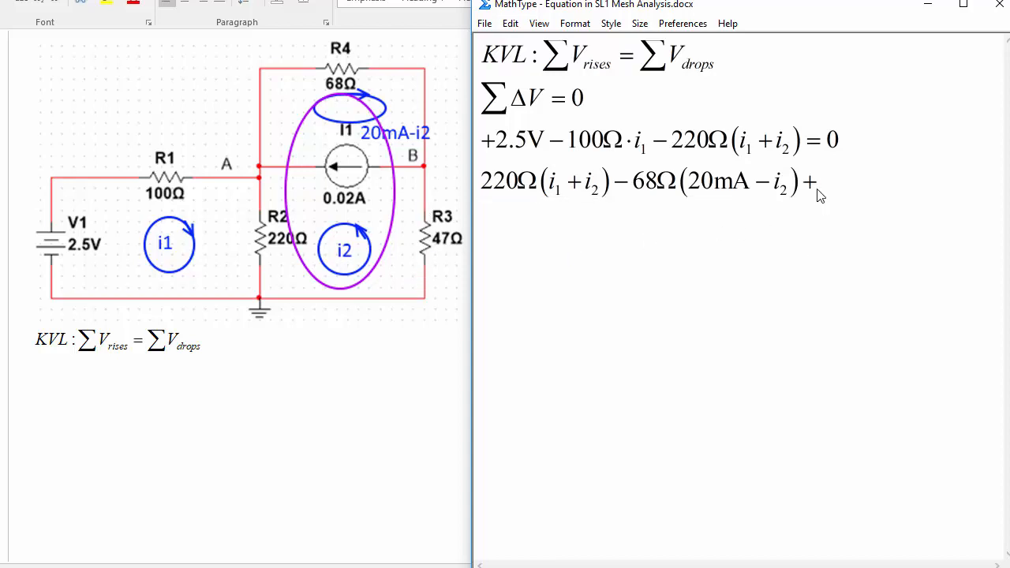
type("47Ω·i2=0")
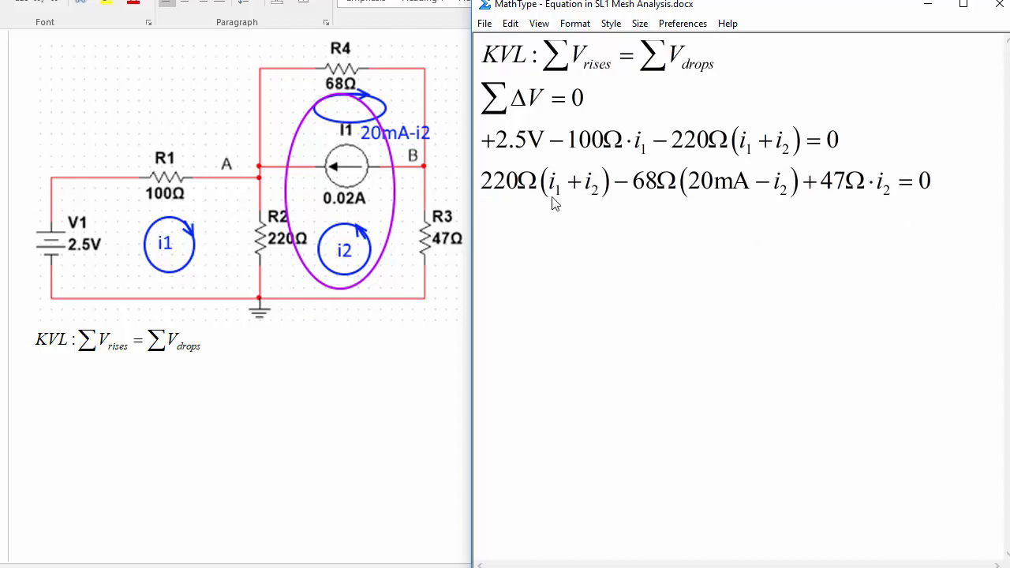
mouse_move(943, 190)
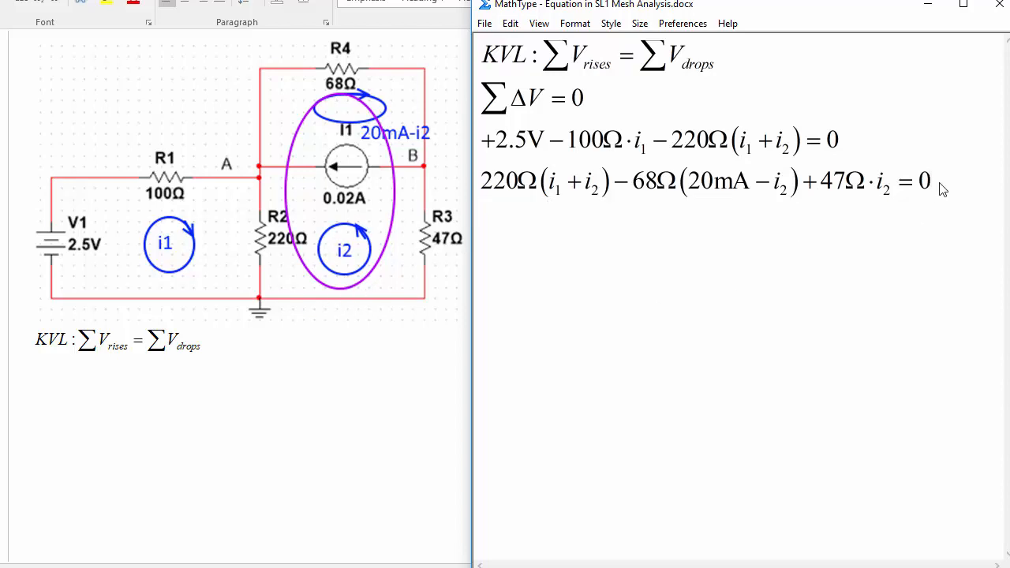
mouse_move(315, 184)
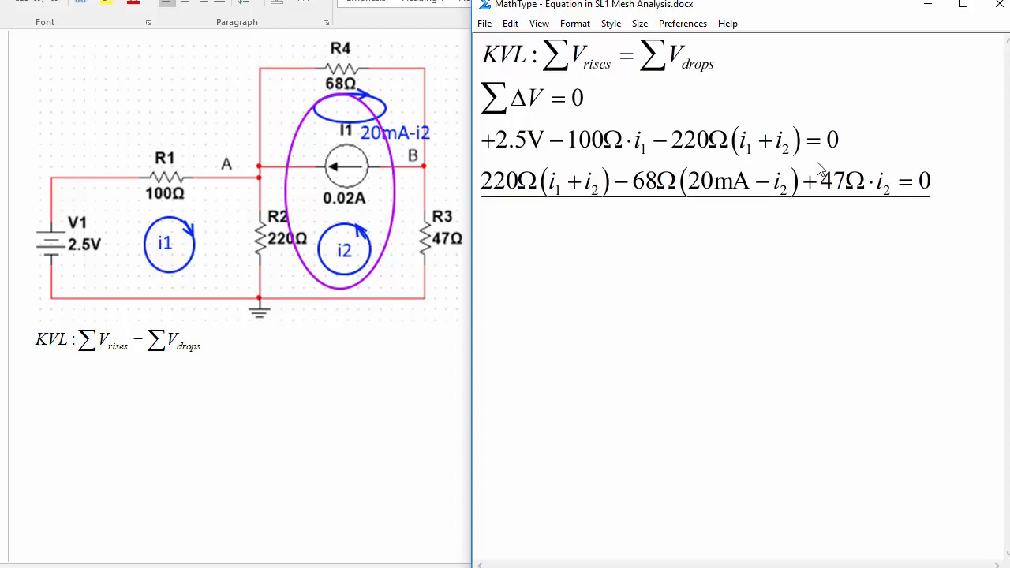
Select the two mesh current equations in MathType
left_click_drag(481, 140, 930, 182)
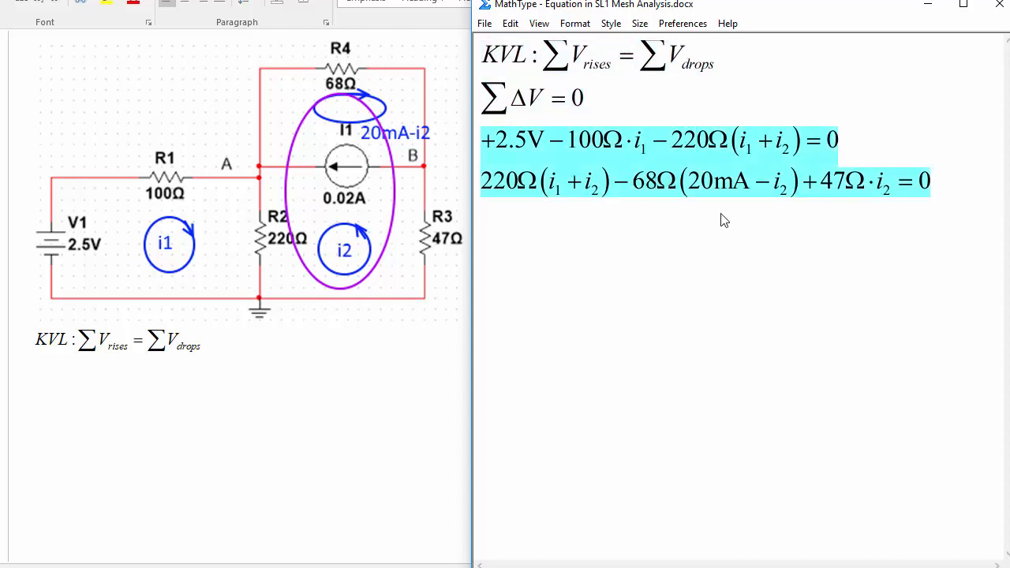
mouse_move(290, 323)
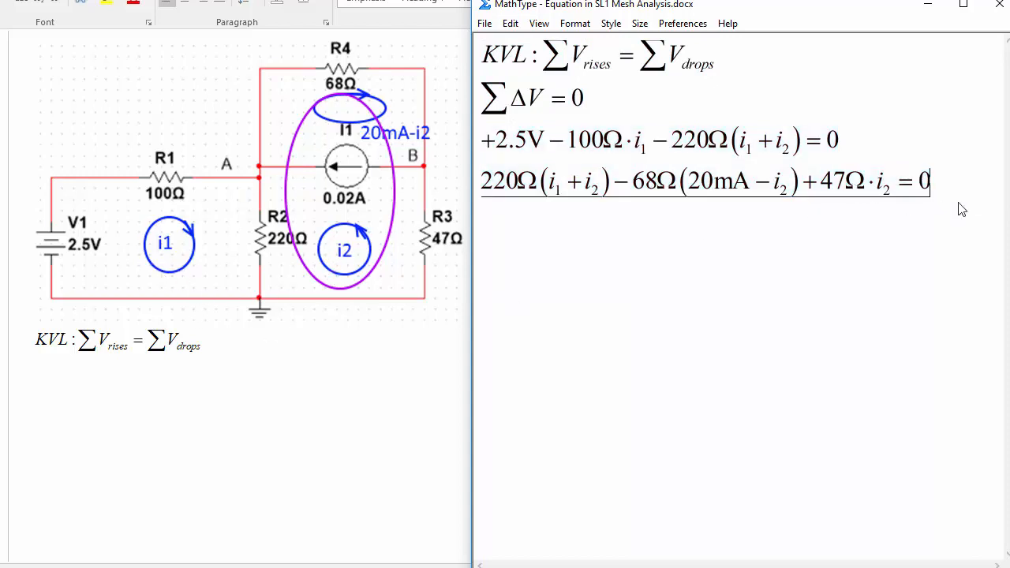
mouse_move(356, 306)
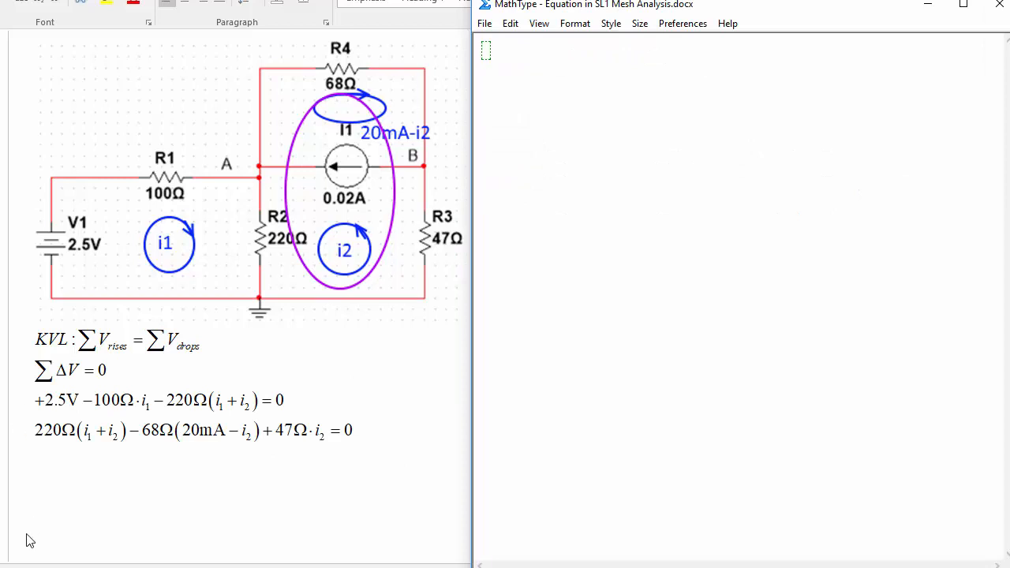
mouse_move(146, 298)
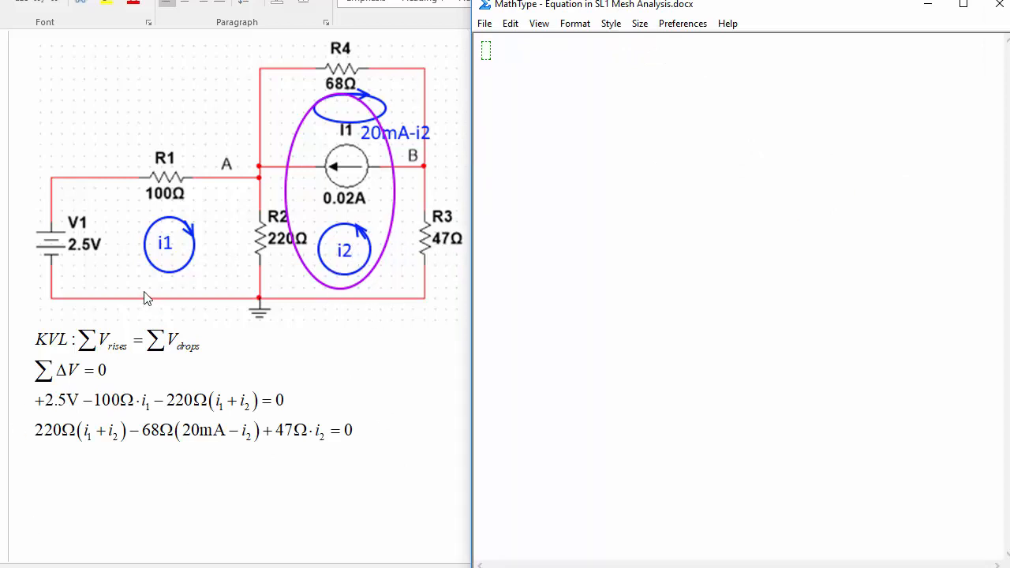
mouse_move(341, 269)
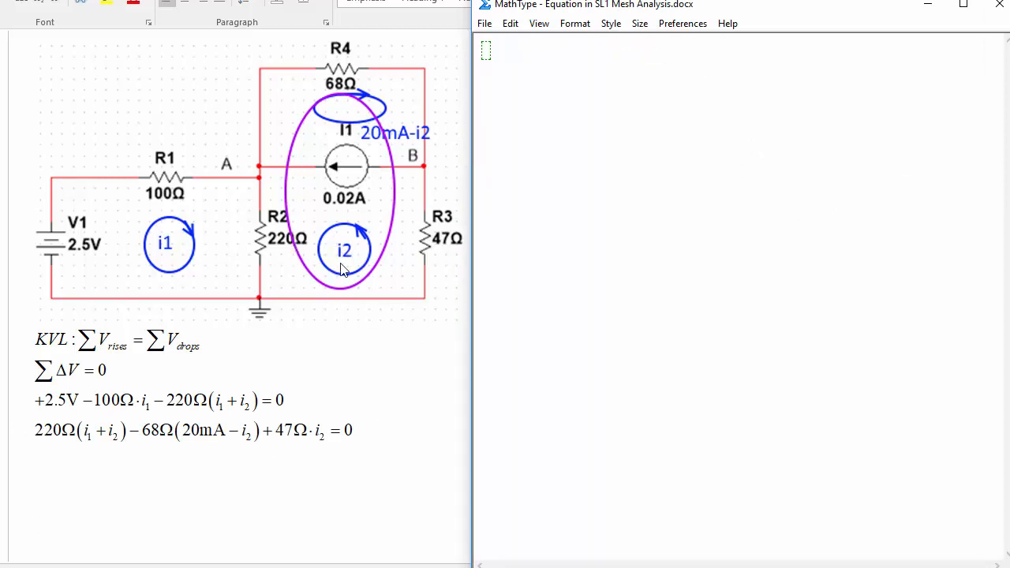
mouse_move(333, 262)
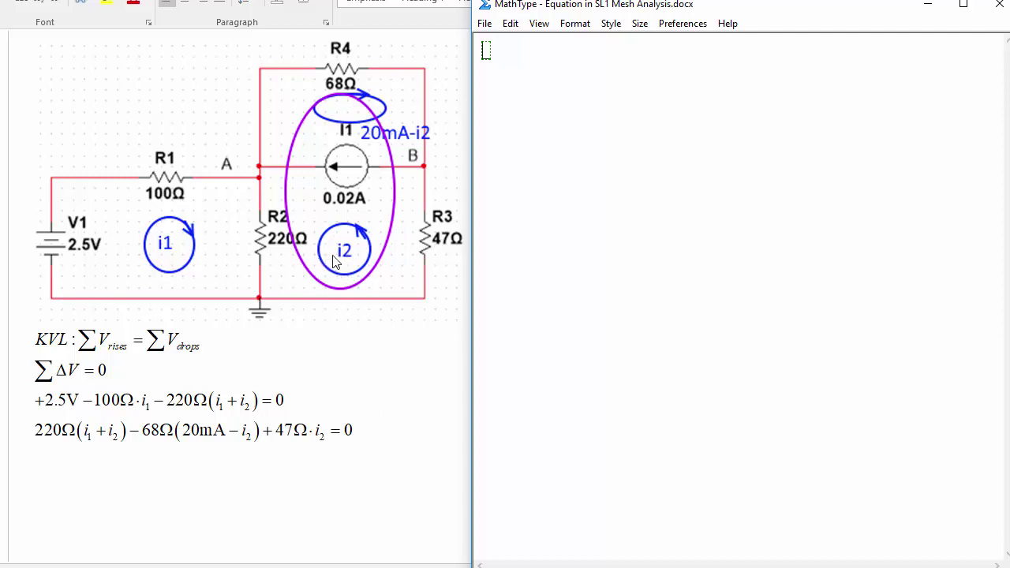
mouse_move(257, 180)
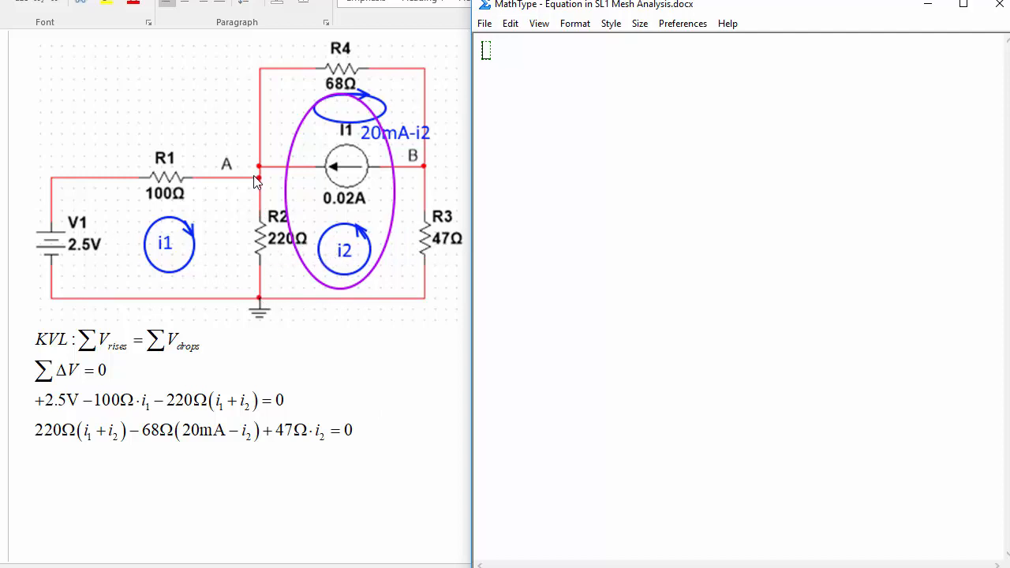
mouse_move(262, 312)
type("vA =")
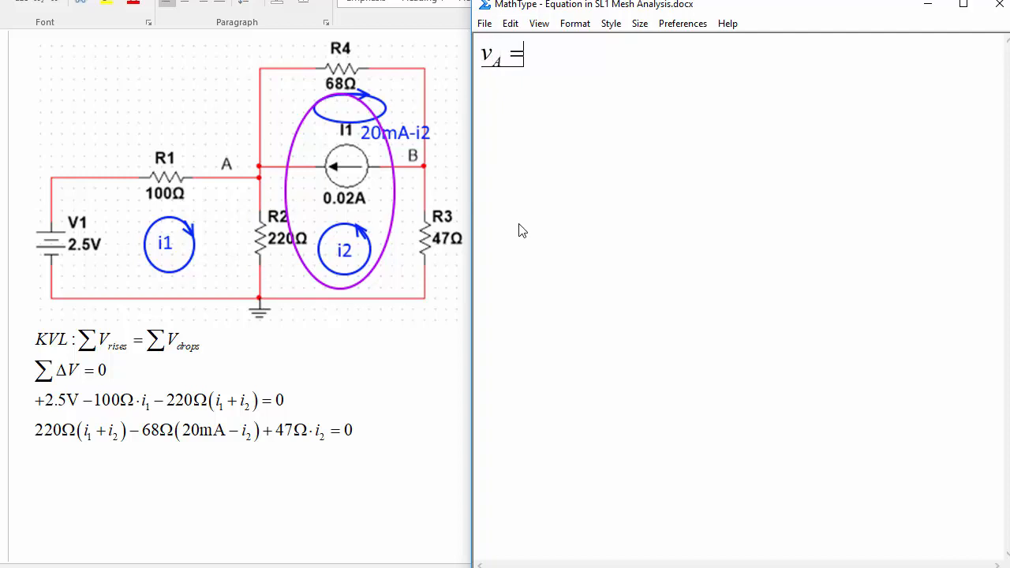
Write vA − 0 = R2(i1 + i2) and begin the vB = R3( ) line below
type("R2")
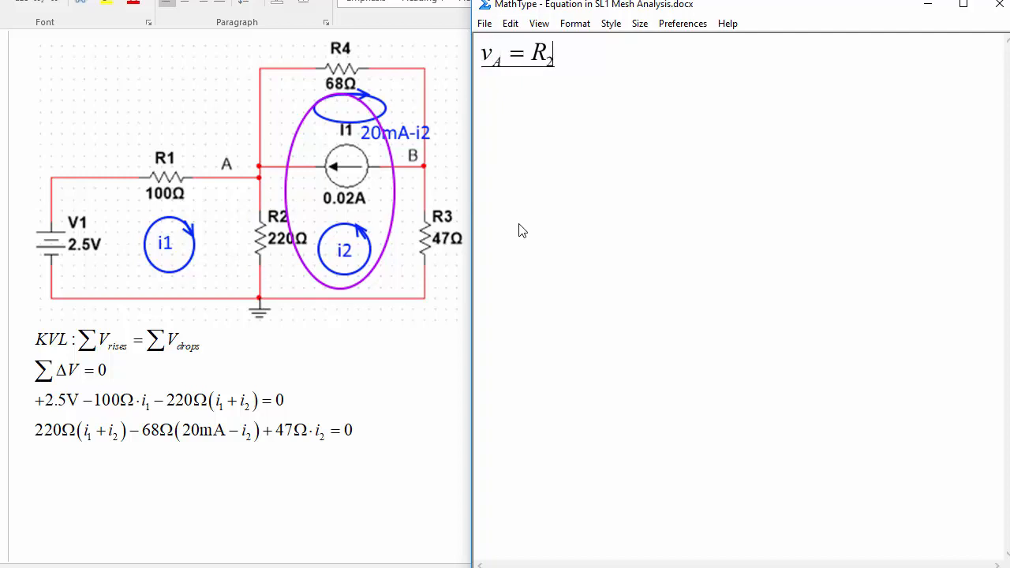
type("(i_1")
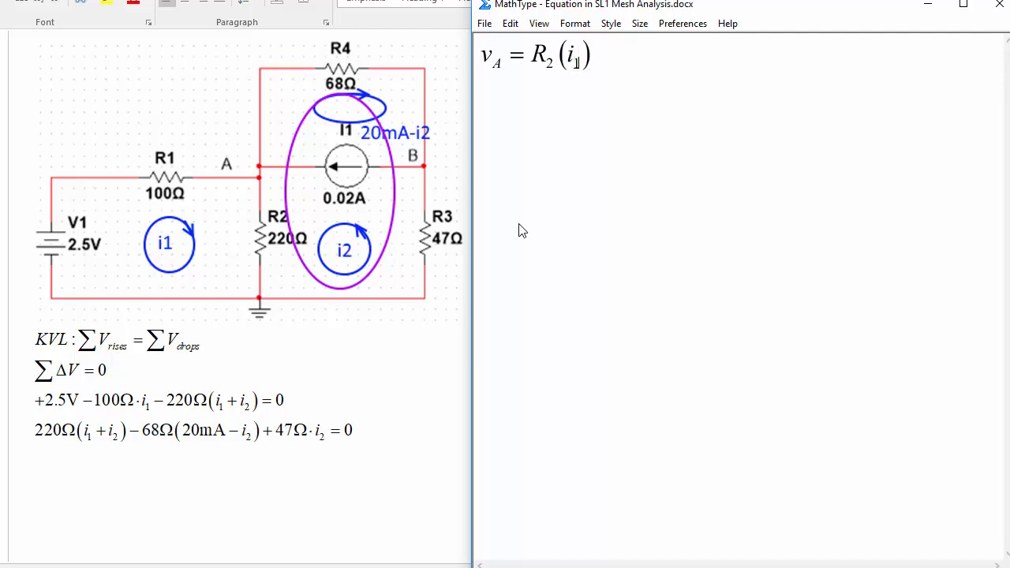
type("+i2")
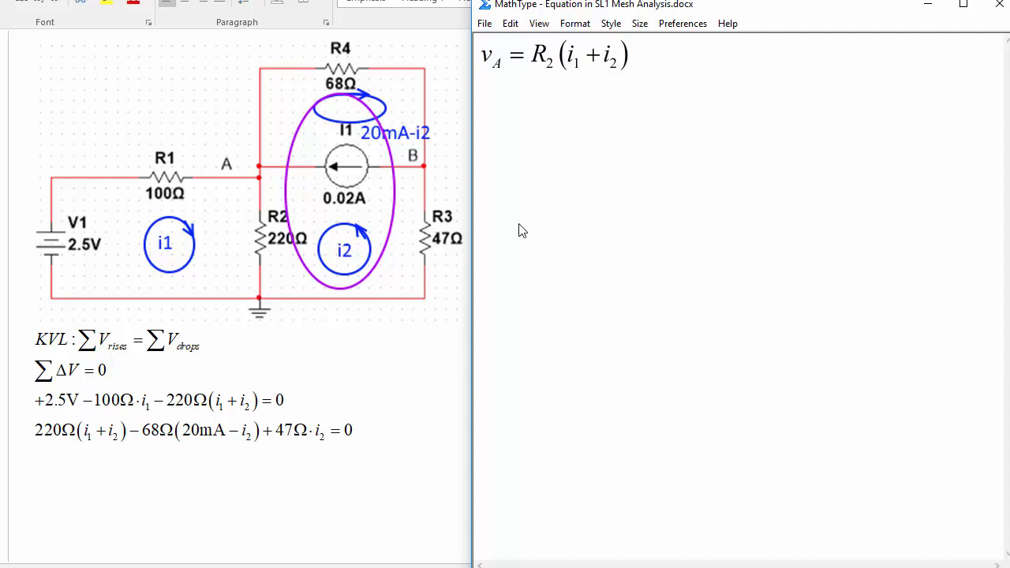
type("-0")
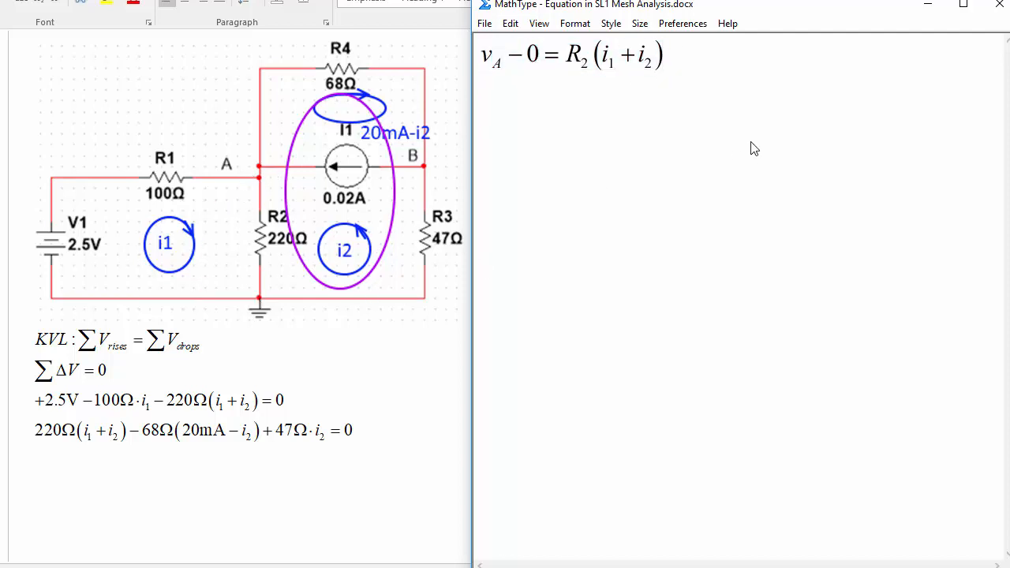
type("vB = R3(")
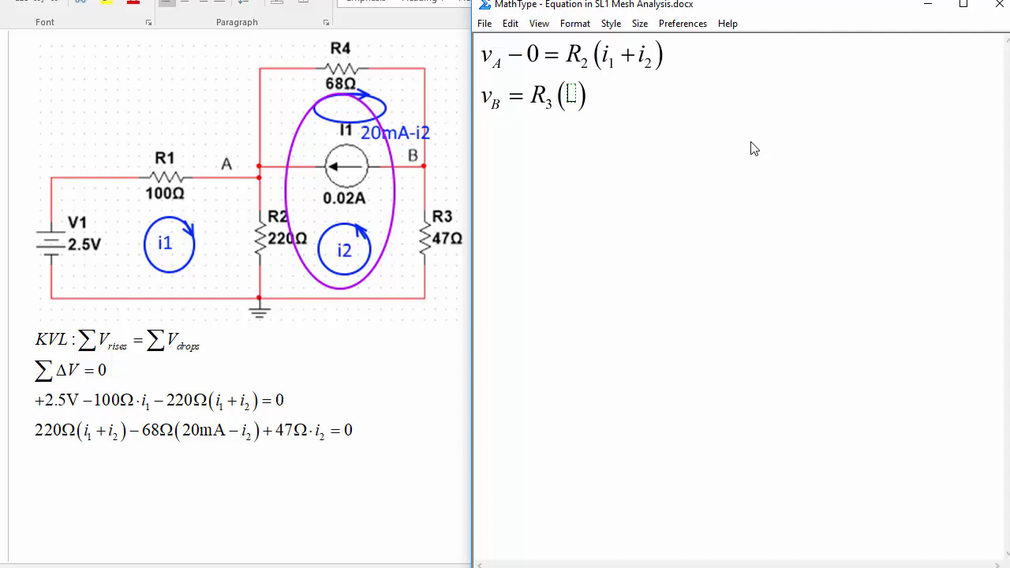
Complete 0 − vB = R3(i2) and insert a multiplication dot after R3
type("i_2")
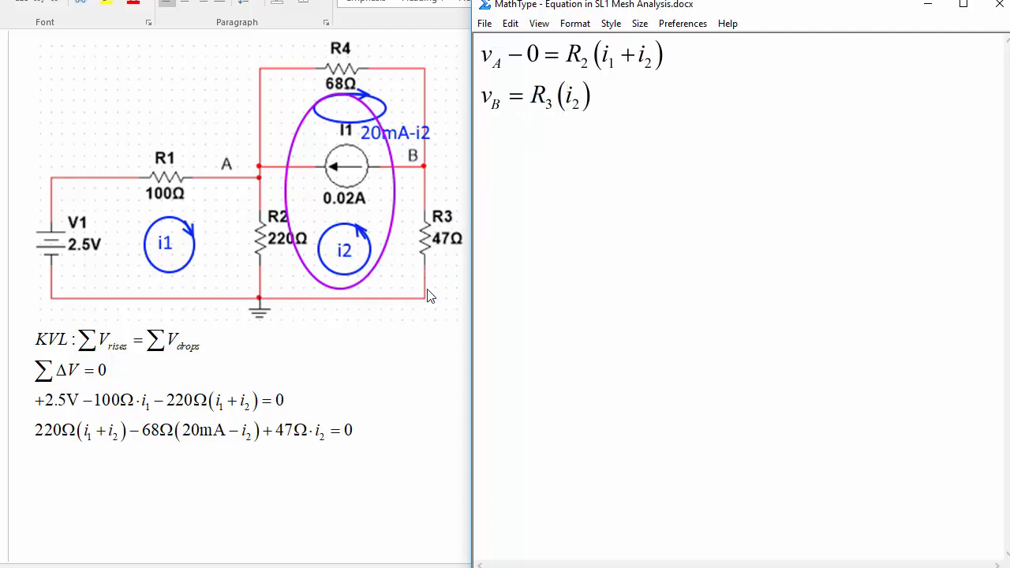
mouse_move(418, 293)
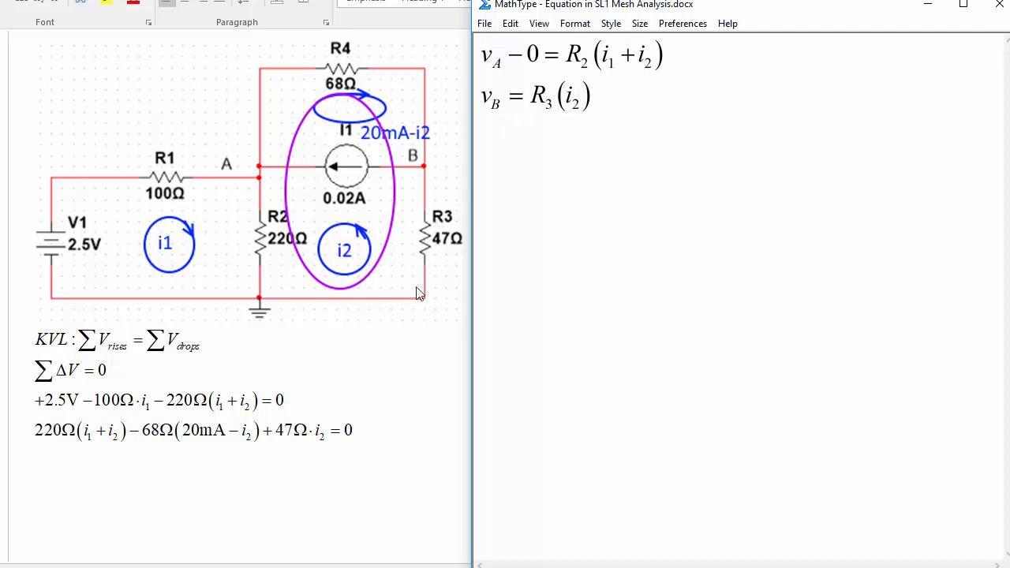
mouse_move(627, 162)
type("0 − ")
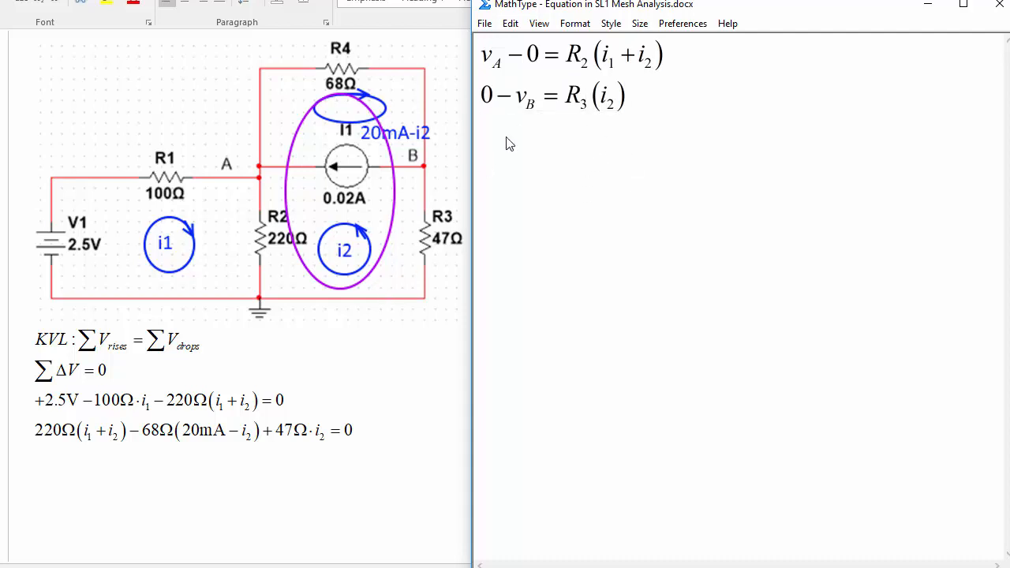
left_click(589, 96)
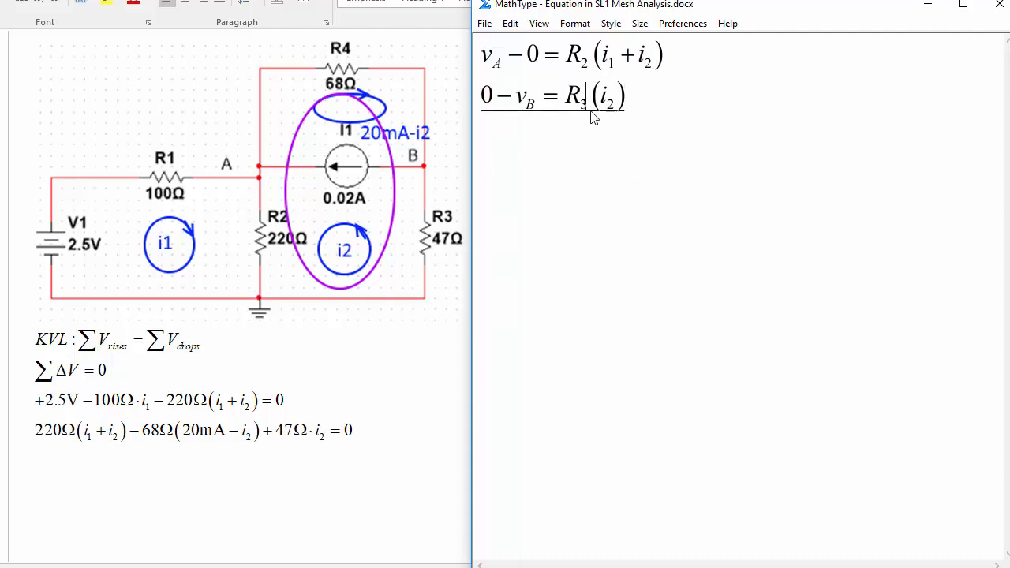
type("·")
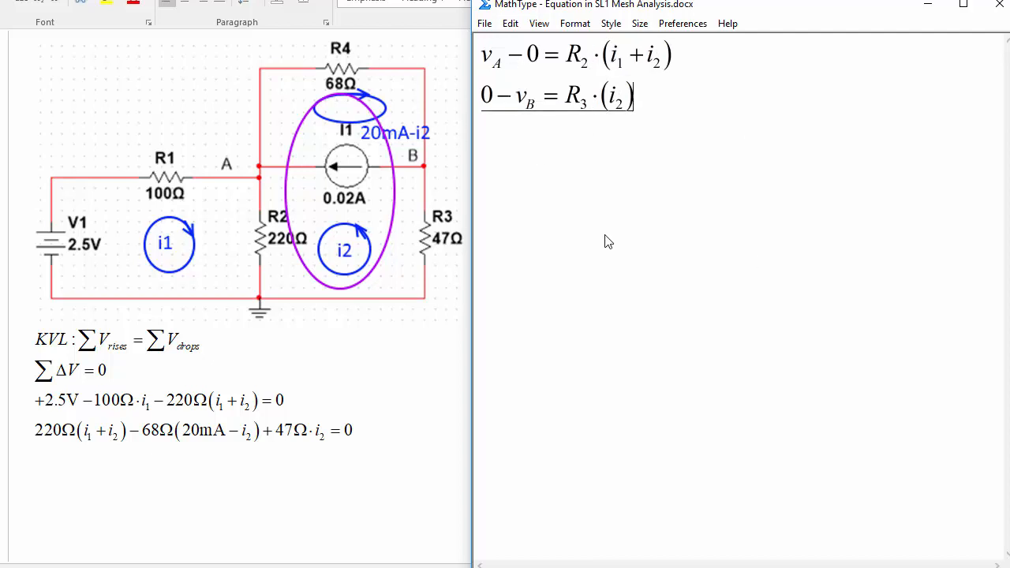
mouse_move(603, 183)
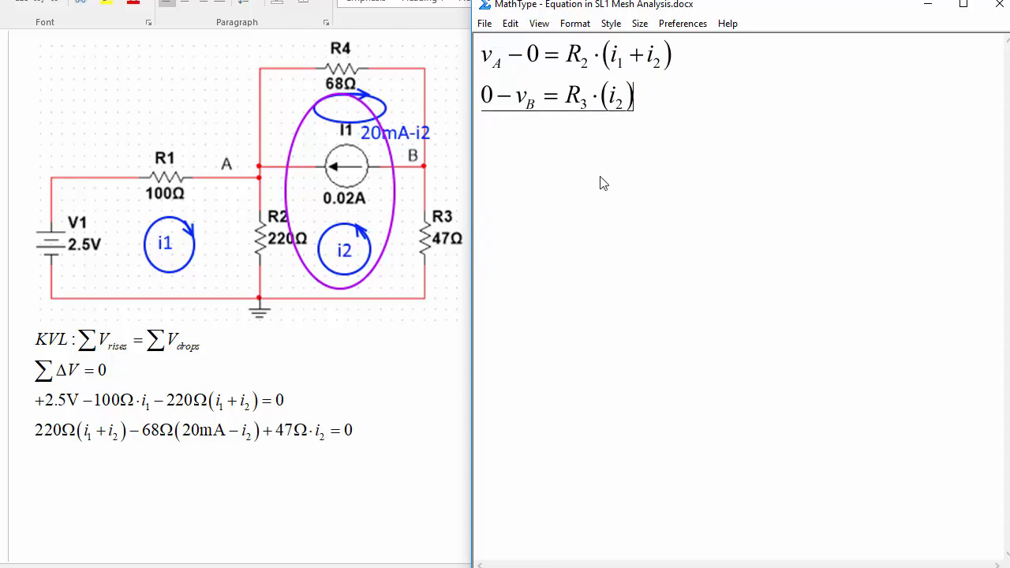
mouse_move(661, 190)
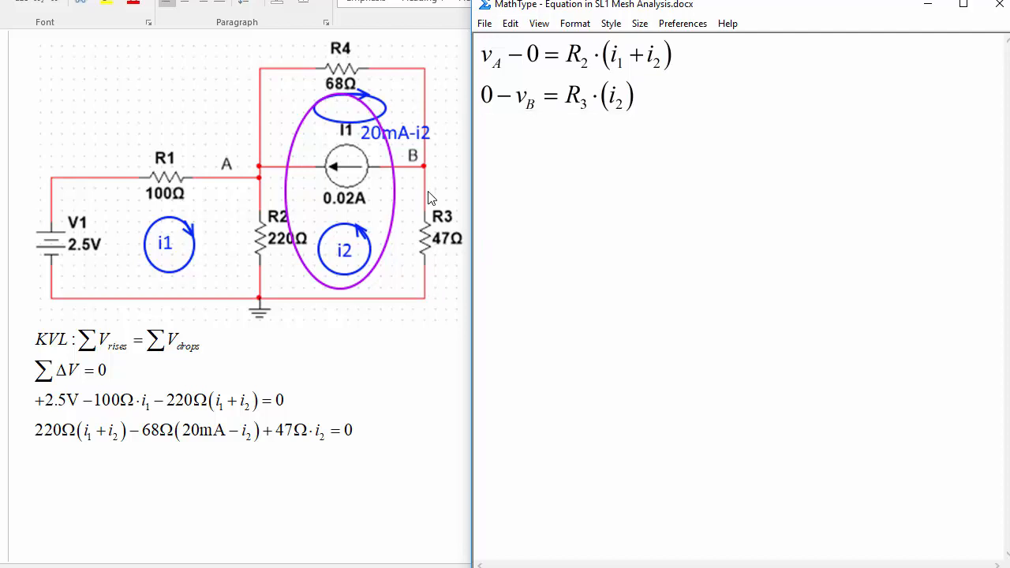
mouse_move(430, 239)
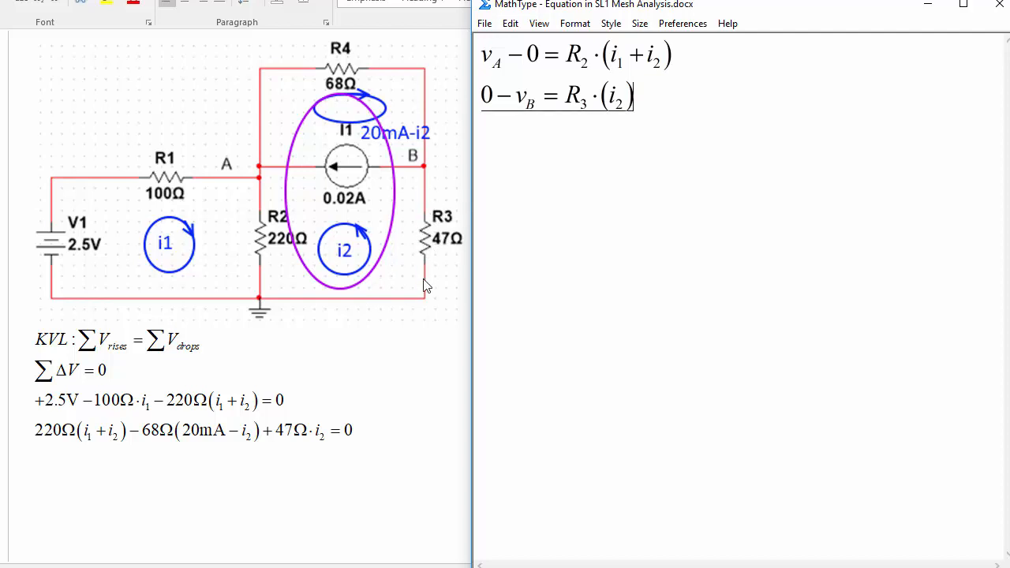
mouse_move(316, 99)
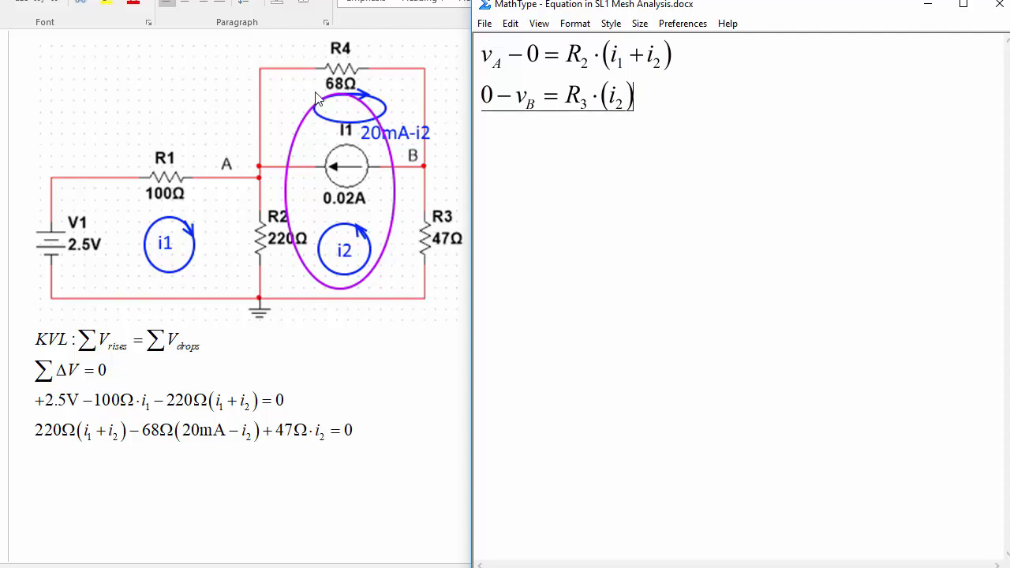
mouse_move(329, 98)
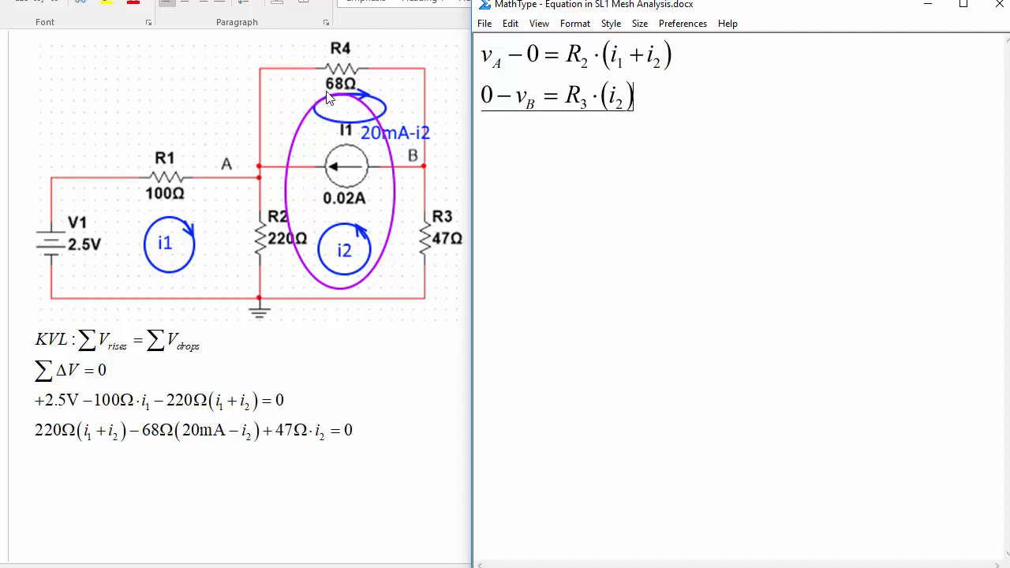
mouse_move(511, 140)
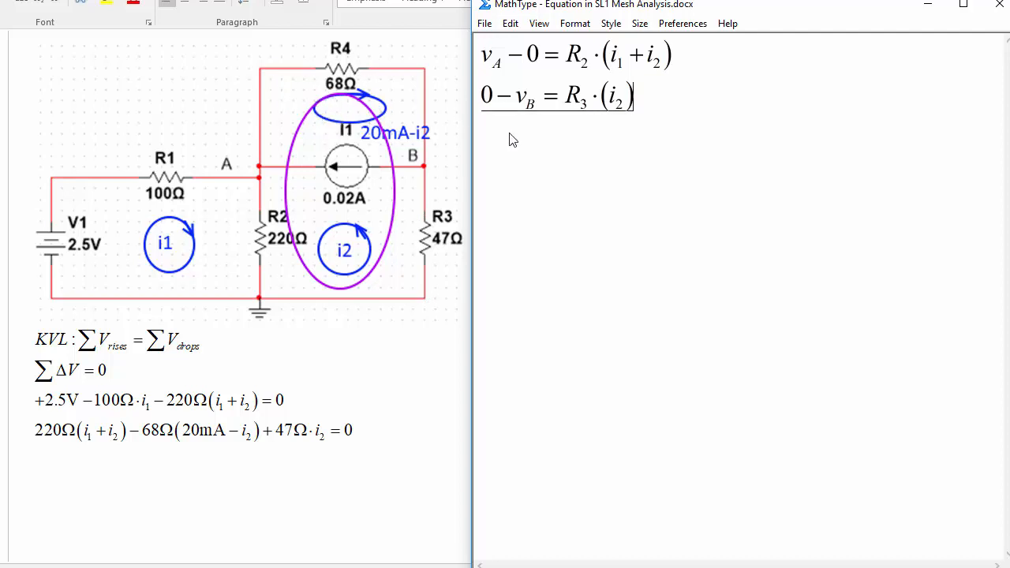